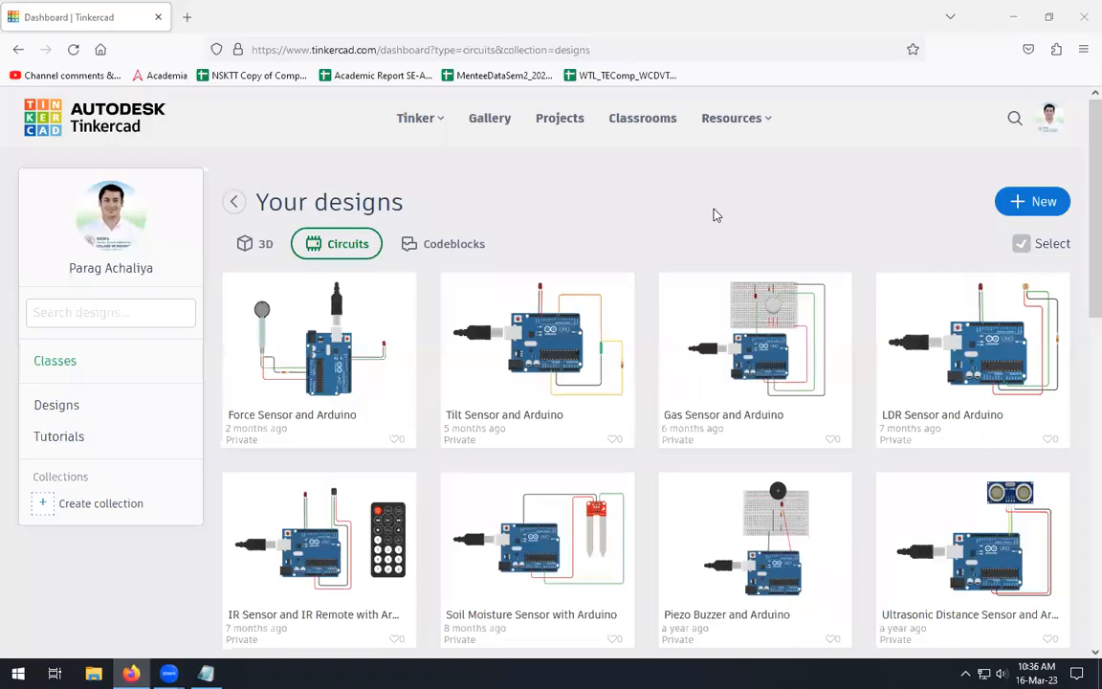
{"action": "mouse_move", "coordinate": [440, 630]}
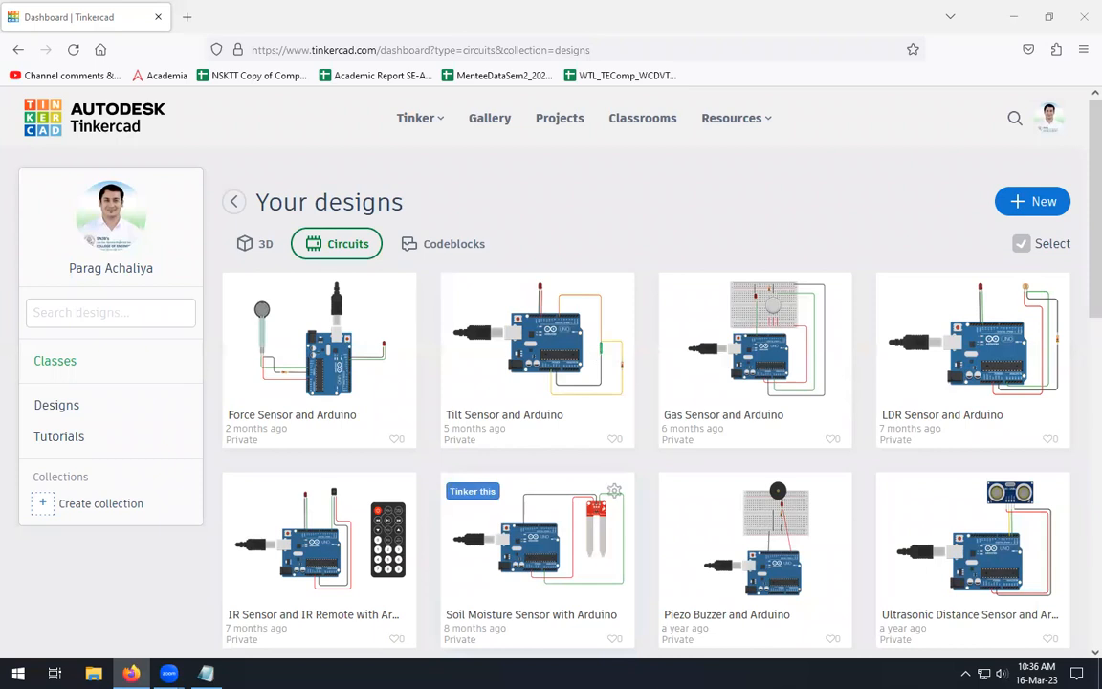
{"action": "mouse_move", "coordinate": [691, 195]}
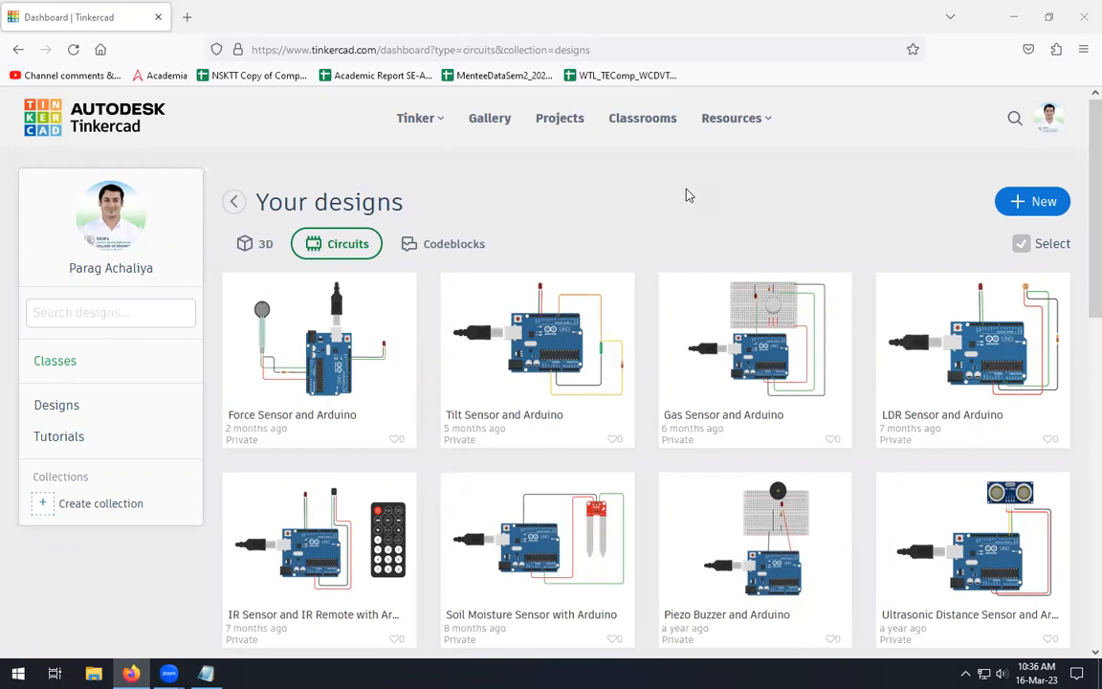
{"action": "mouse_move", "coordinate": [48, 132]}
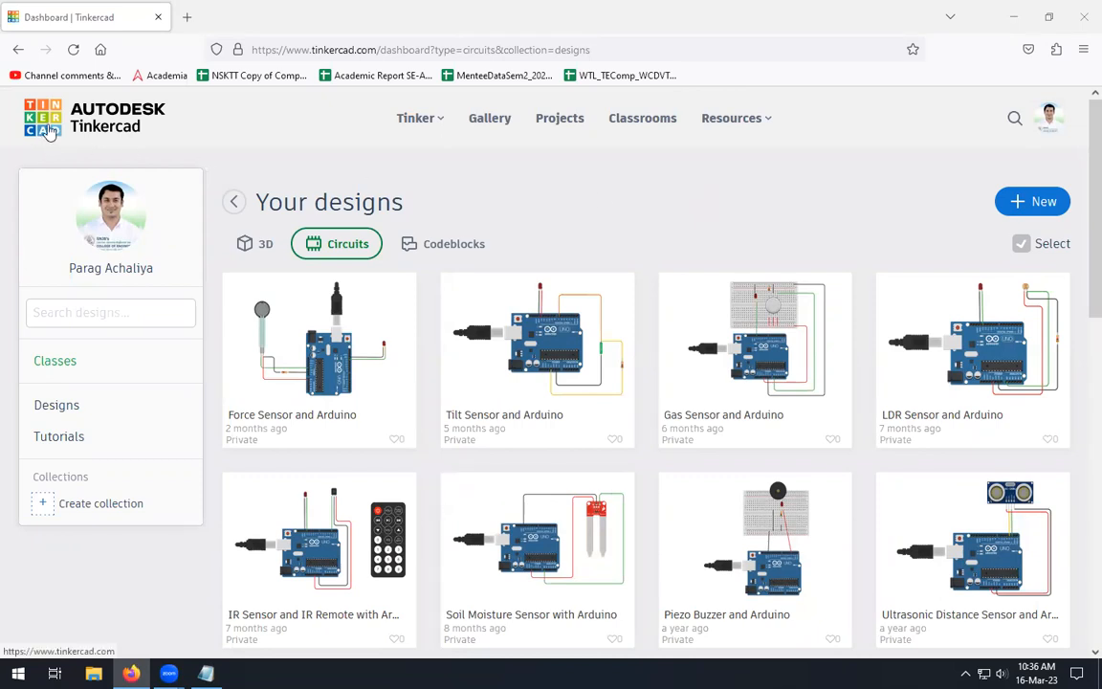
{"action": "mouse_move", "coordinate": [57, 405]}
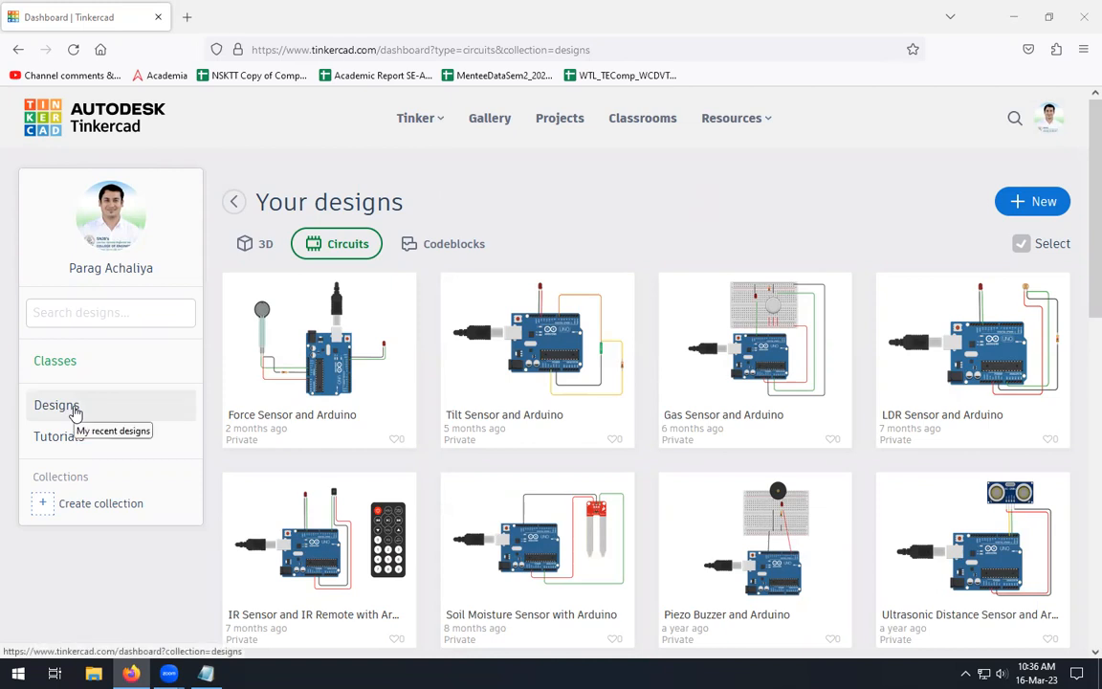
{"action": "mouse_move", "coordinate": [418, 240]}
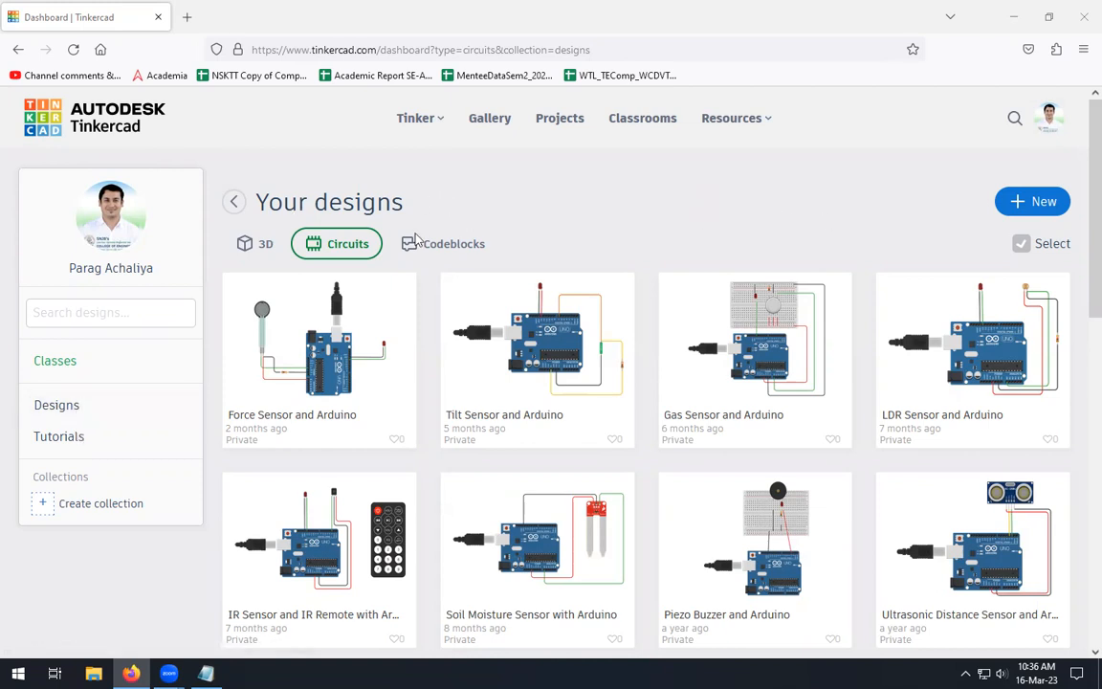
Create a new Circuit design from the New menu
{"action": "left_click", "coordinate": [1033, 201]}
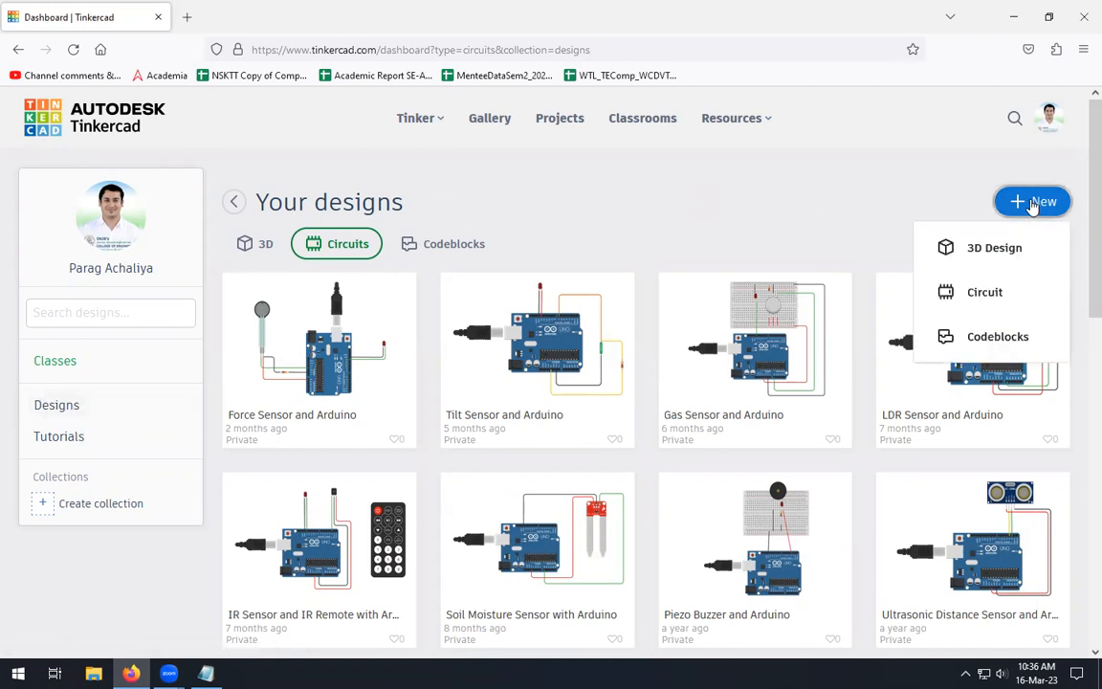
{"action": "left_click", "coordinate": [984, 291]}
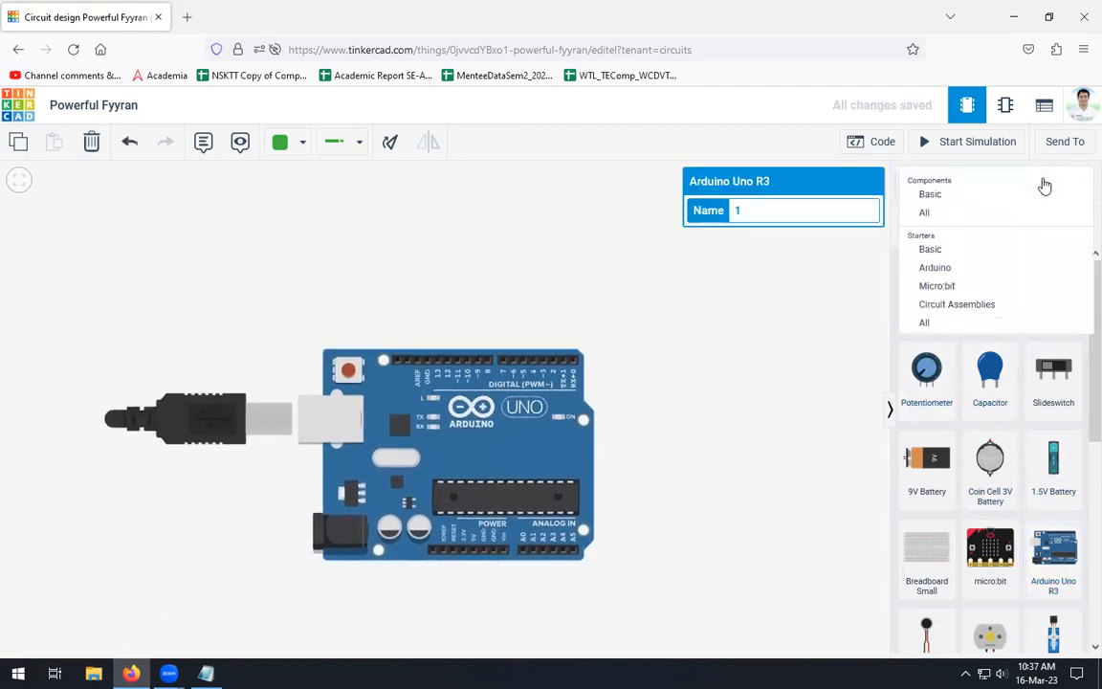
Place a Keypad 4x4 from the All components list above the Arduino Uno
{"action": "left_click", "coordinate": [925, 210]}
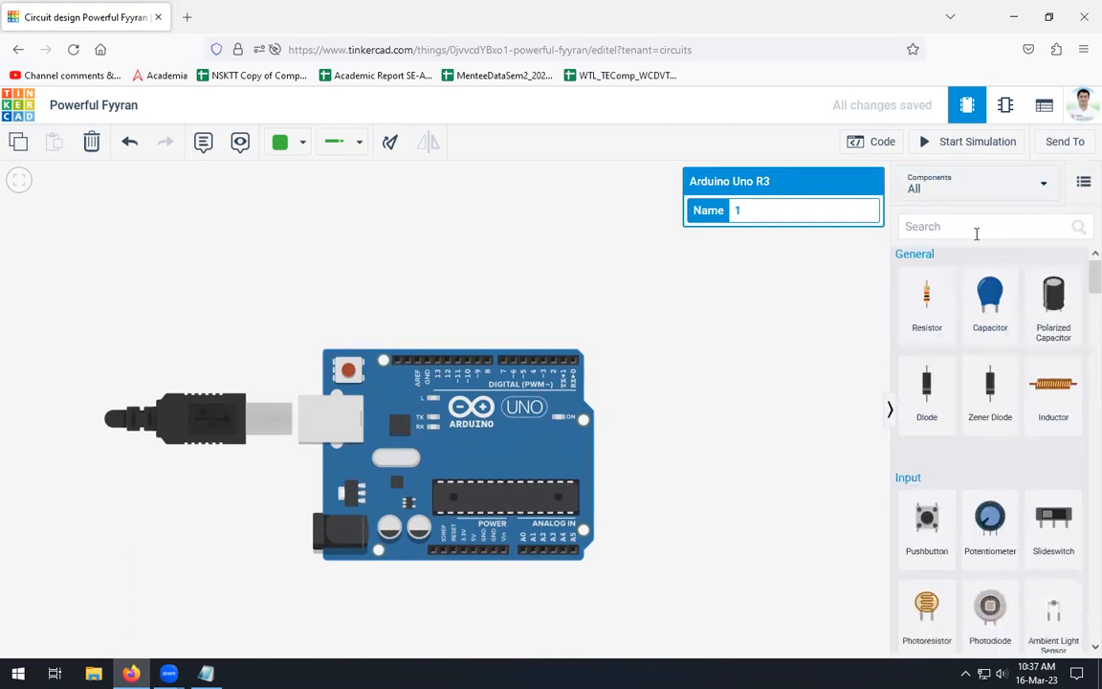
{"action": "scroll", "scroll_direction": "down", "scroll_amount": 3}
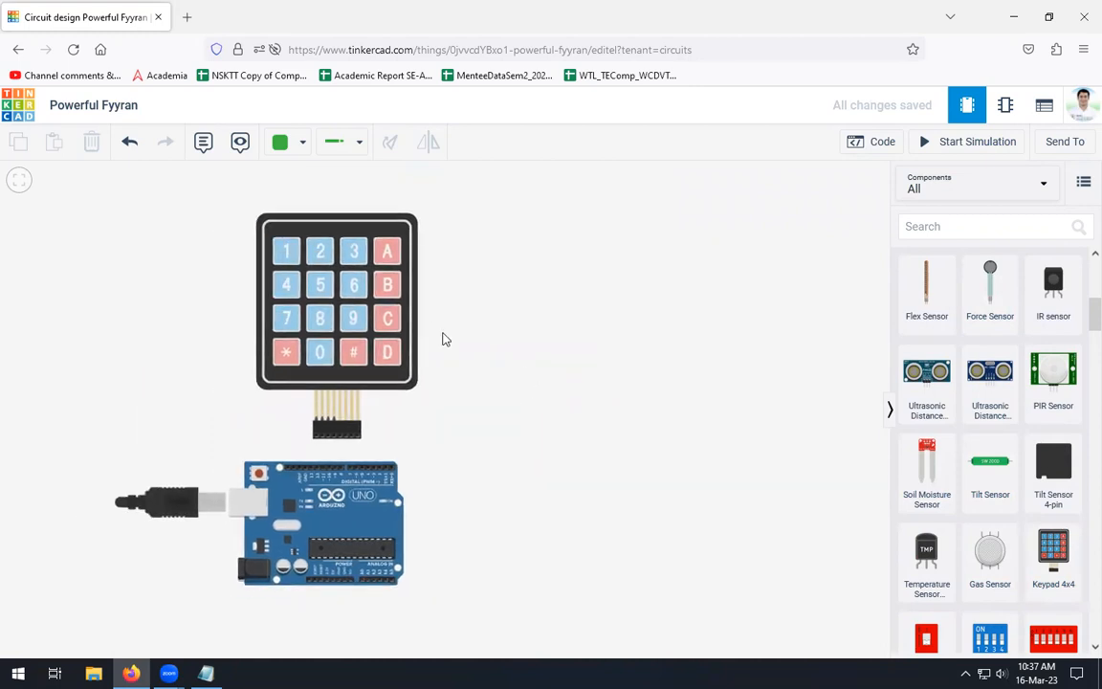
{"action": "left_click", "coordinate": [337, 303]}
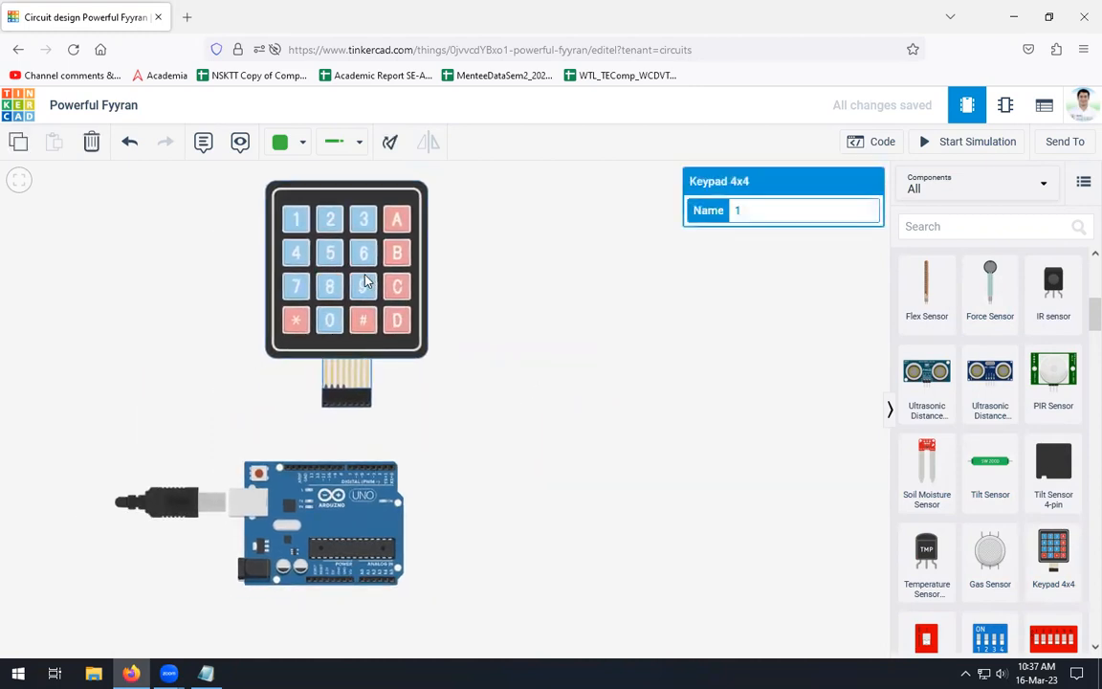
{"action": "left_click", "coordinate": [547, 324]}
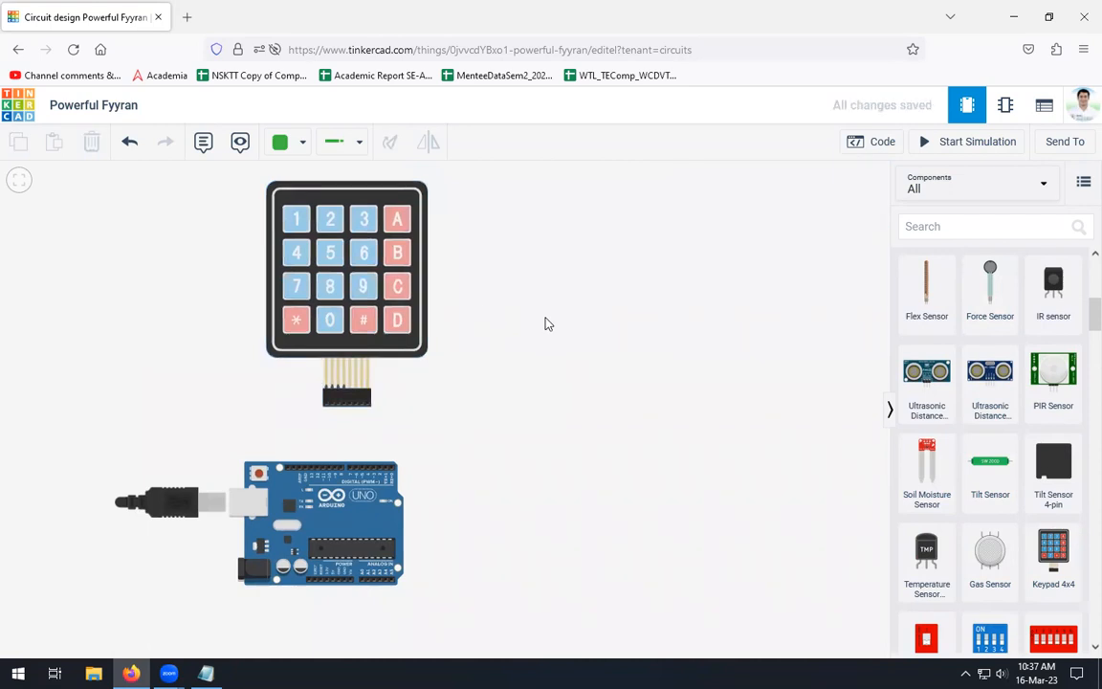
{"action": "mouse_move", "coordinate": [436, 400]}
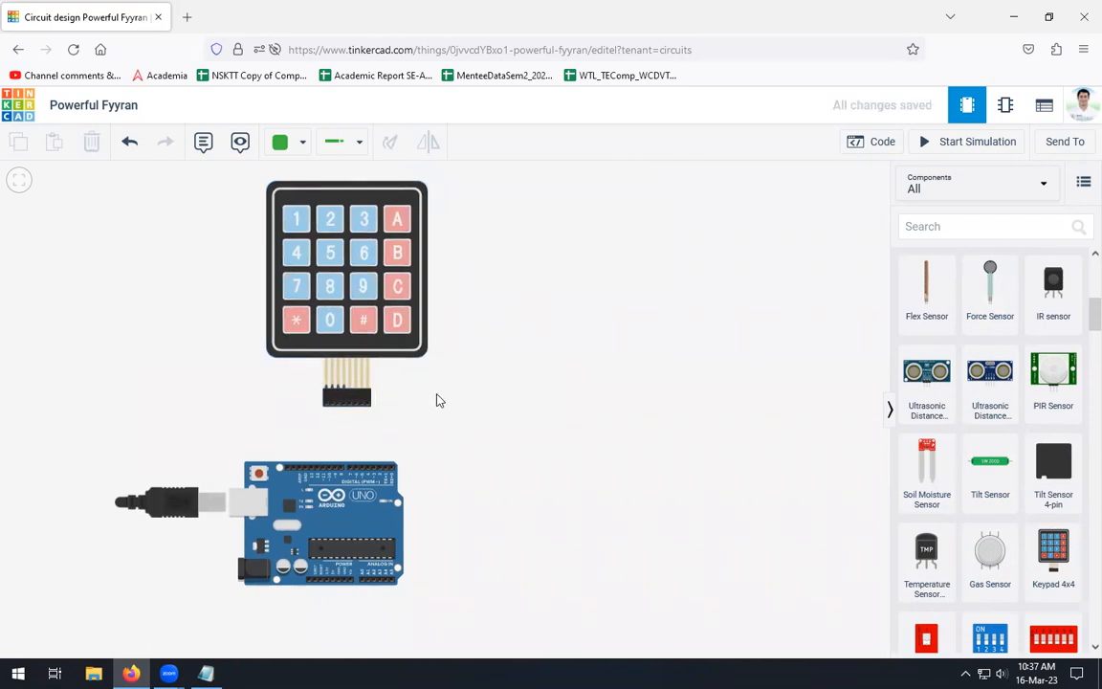
{"action": "mouse_move", "coordinate": [428, 406]}
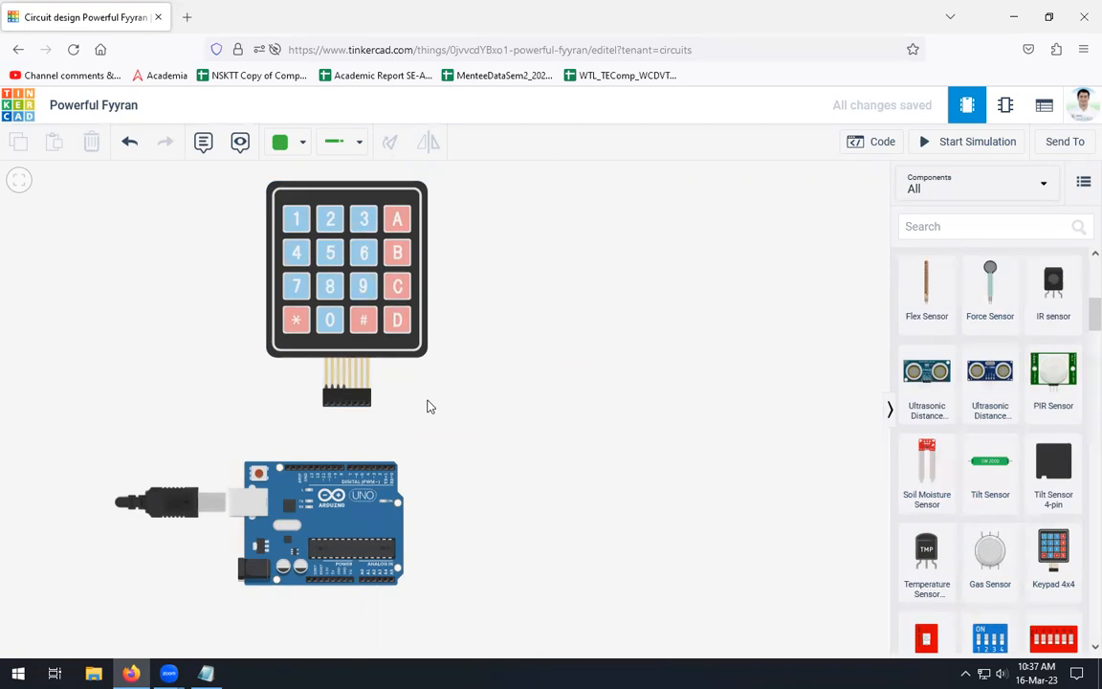
{"action": "mouse_move", "coordinate": [333, 406]}
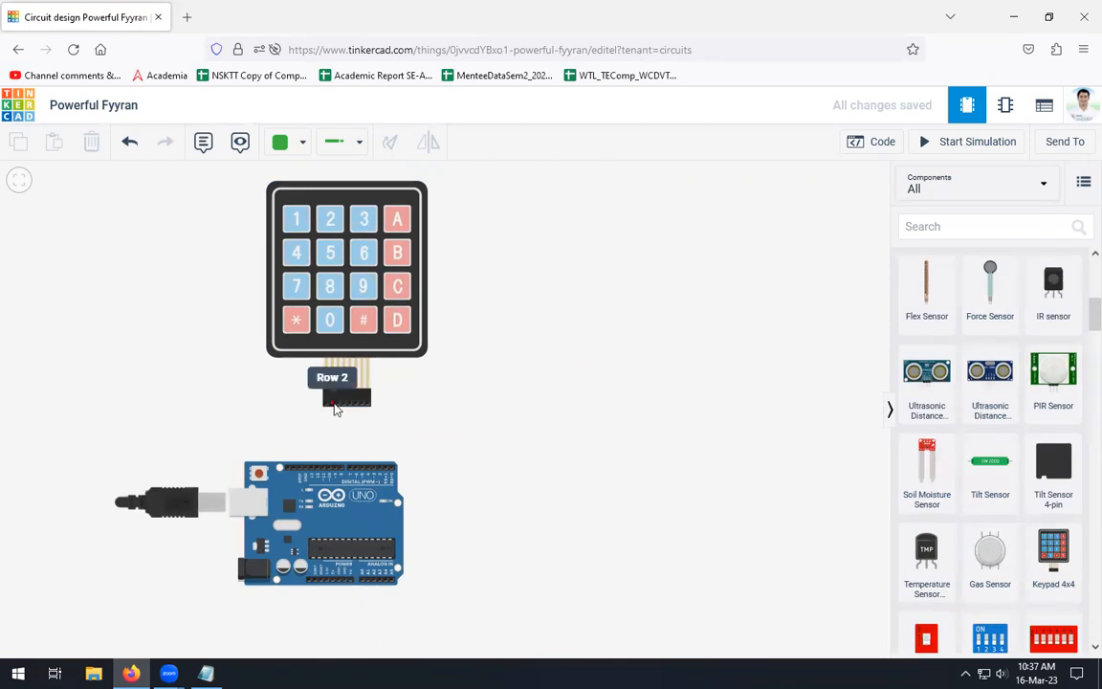
{"action": "mouse_move", "coordinate": [345, 396]}
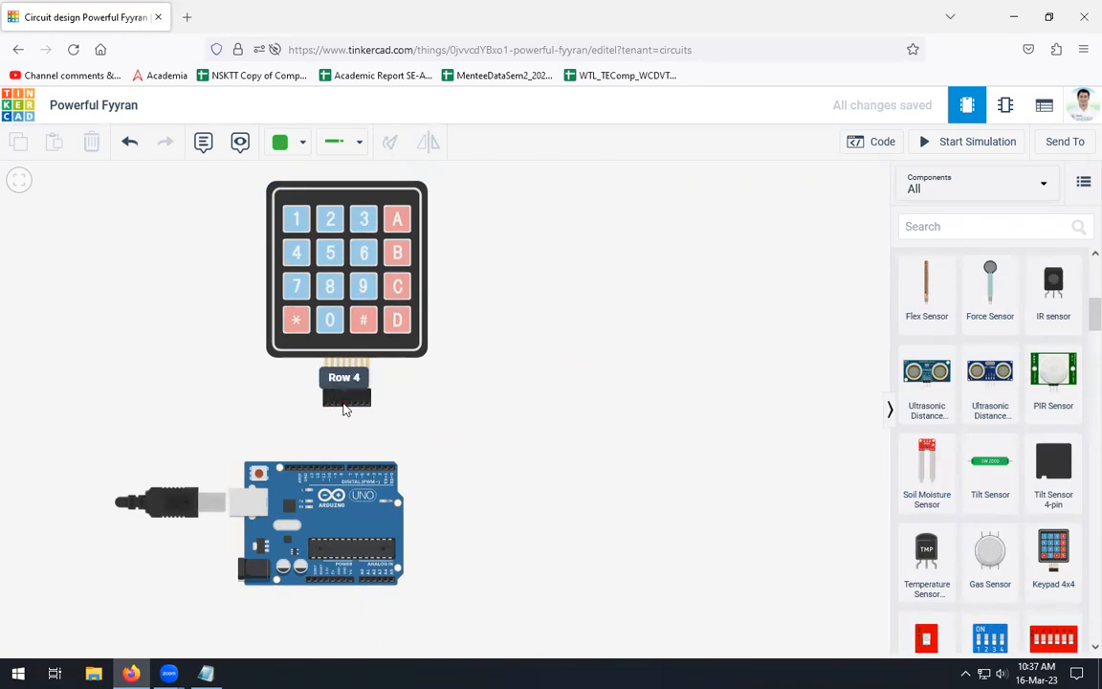
{"action": "mouse_move", "coordinate": [356, 402]}
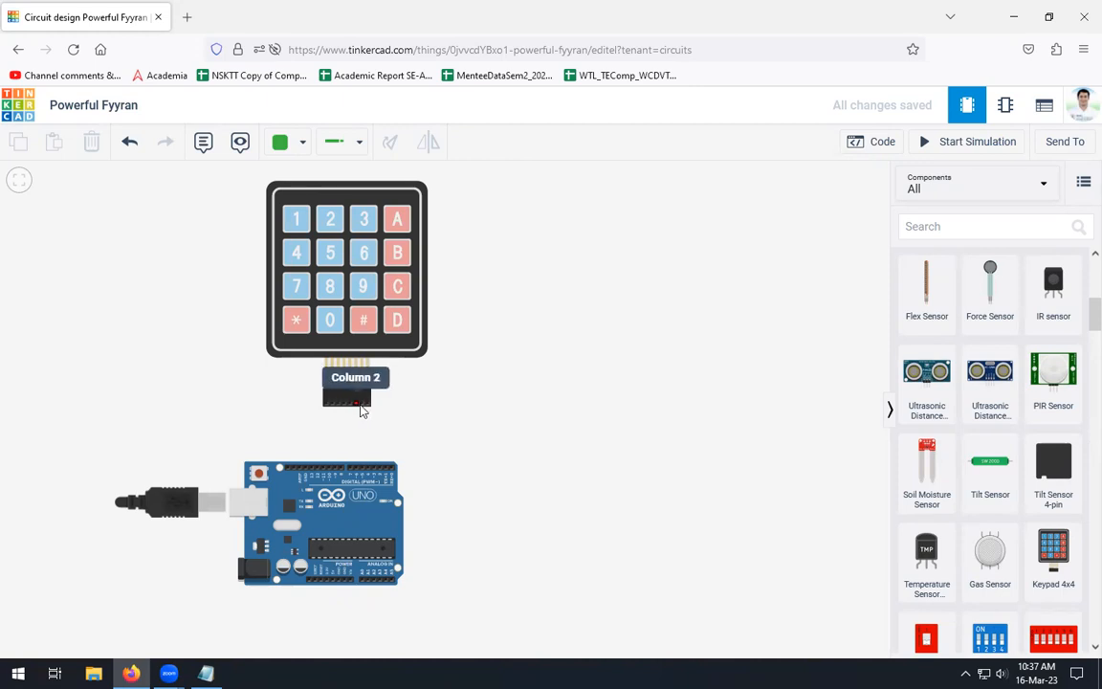
{"action": "mouse_move", "coordinate": [496, 429]}
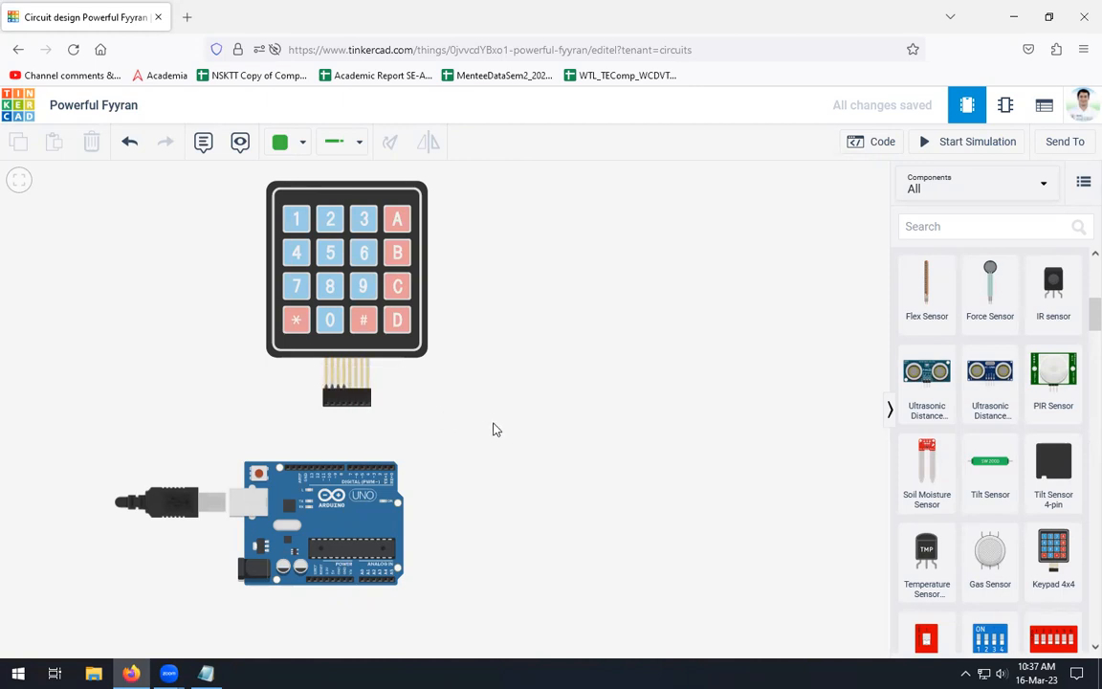
{"action": "mouse_move", "coordinate": [340, 142]}
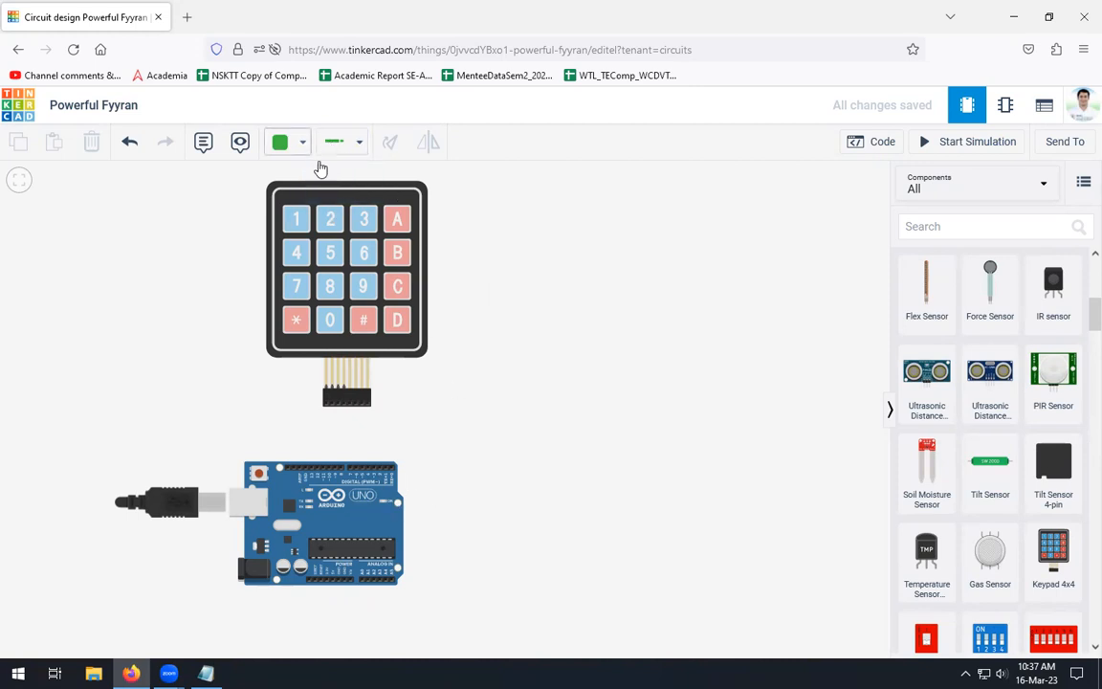
{"action": "mouse_move", "coordinate": [368, 402]}
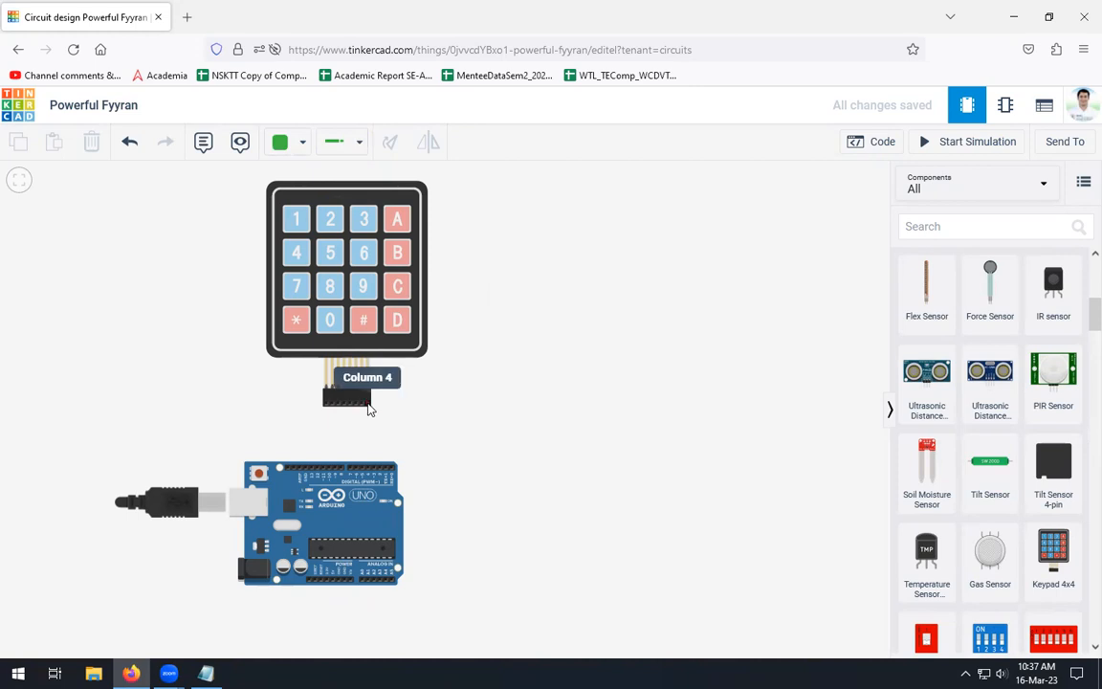
{"action": "left_click", "coordinate": [206, 674]}
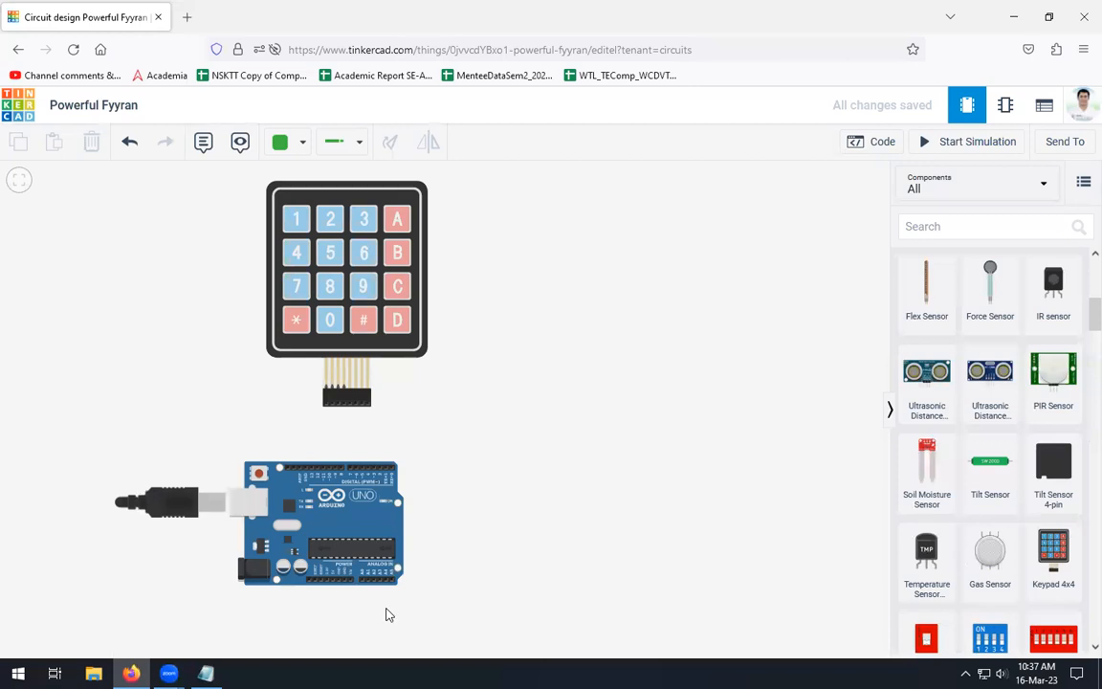
{"action": "mouse_move", "coordinate": [369, 402]}
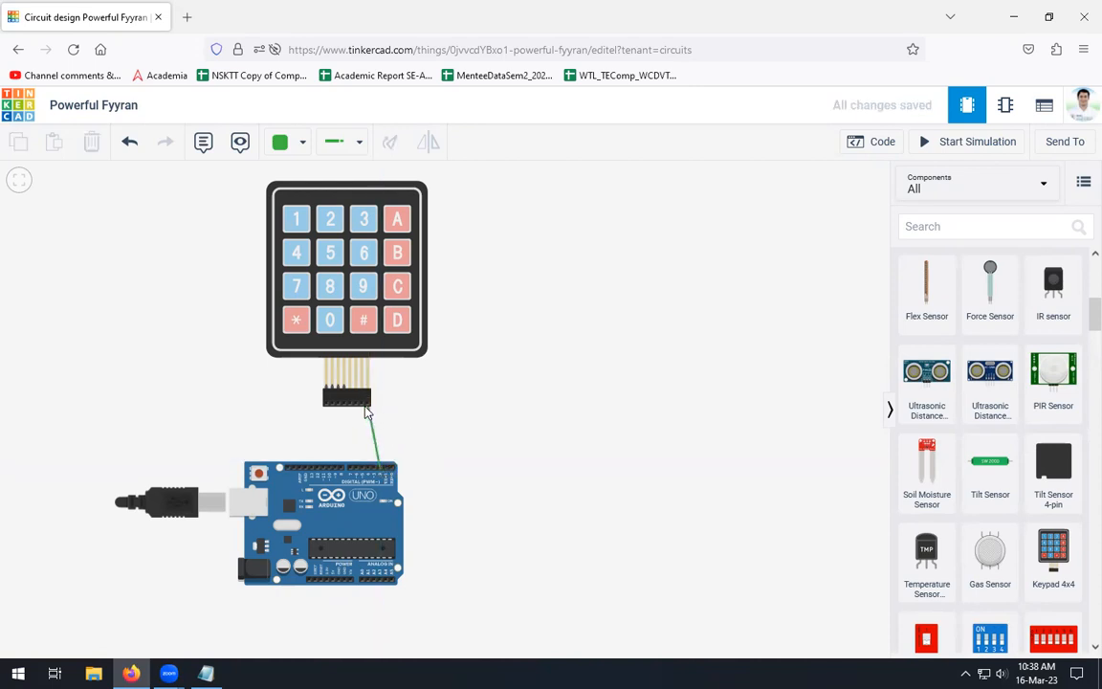
{"action": "mouse_move", "coordinate": [375, 475]}
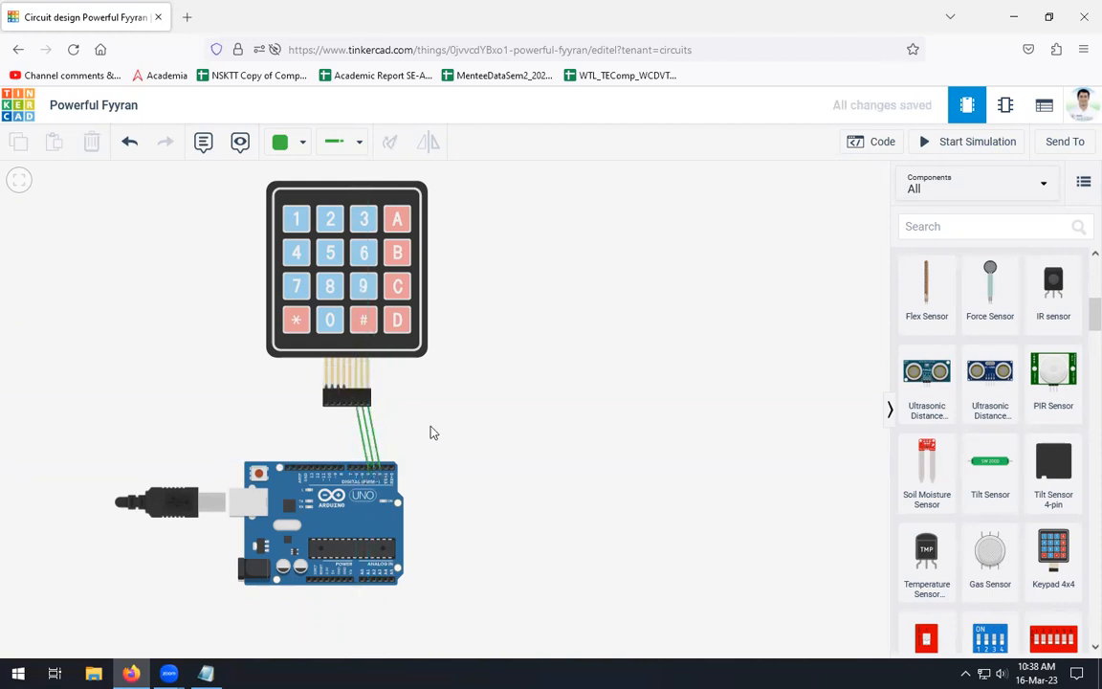
{"action": "mouse_move", "coordinate": [361, 474]}
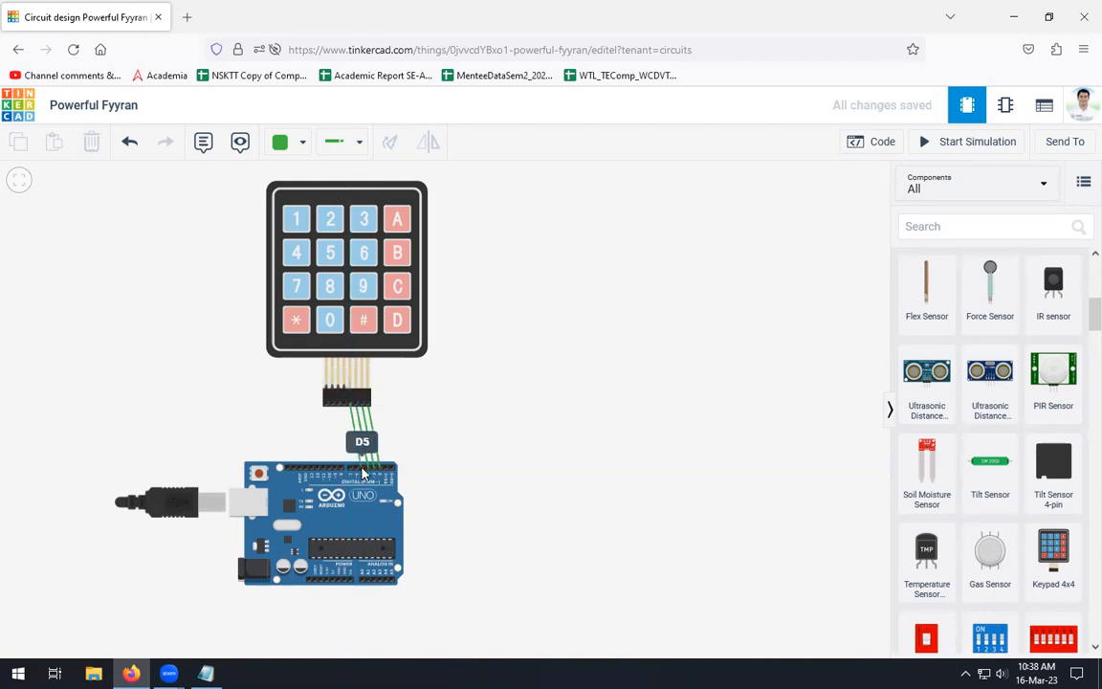
{"action": "mouse_move", "coordinate": [497, 448]}
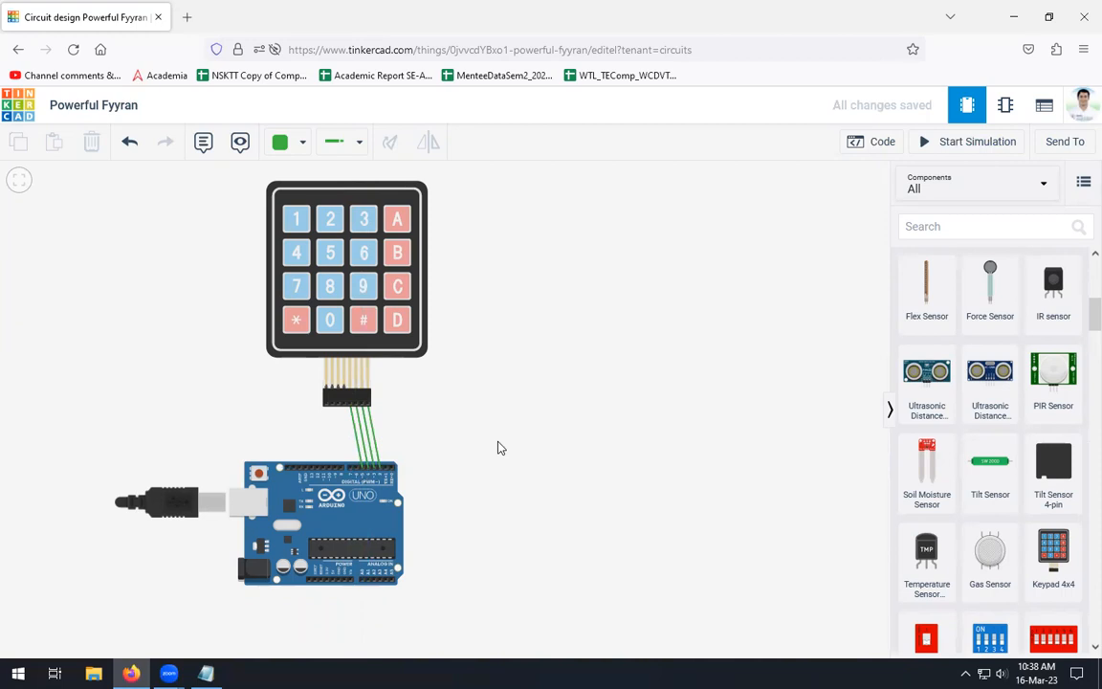
{"action": "mouse_move", "coordinate": [337, 172]}
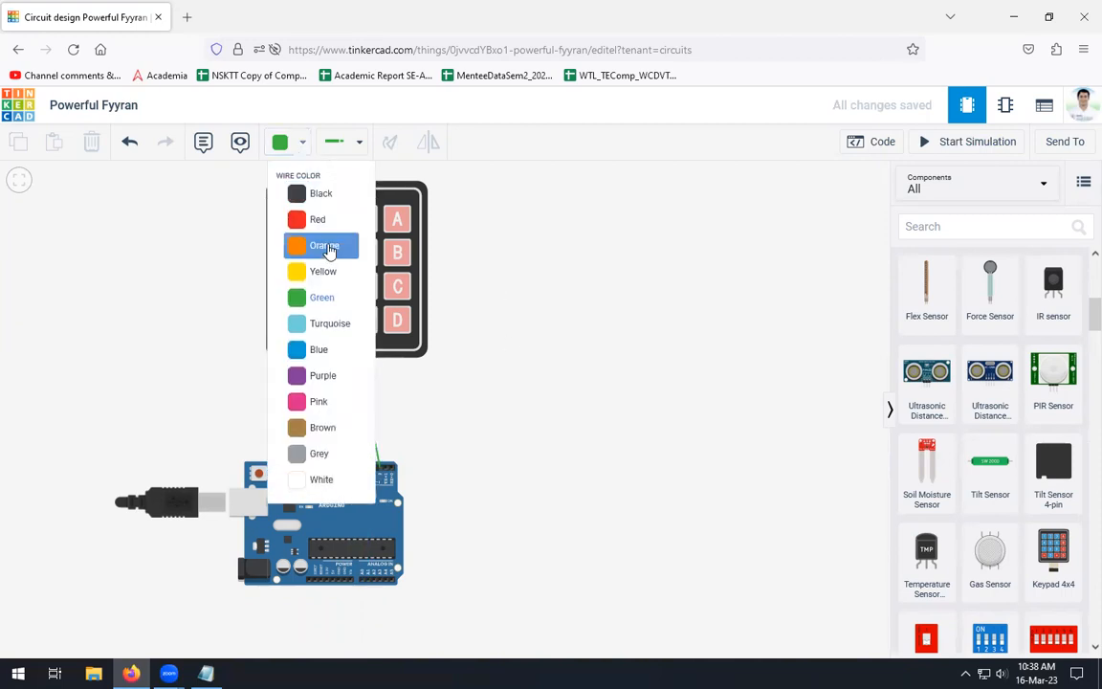
Choose Orange as the colour for the remaining keypad-to-Arduino wires
{"action": "left_click", "coordinate": [324, 245]}
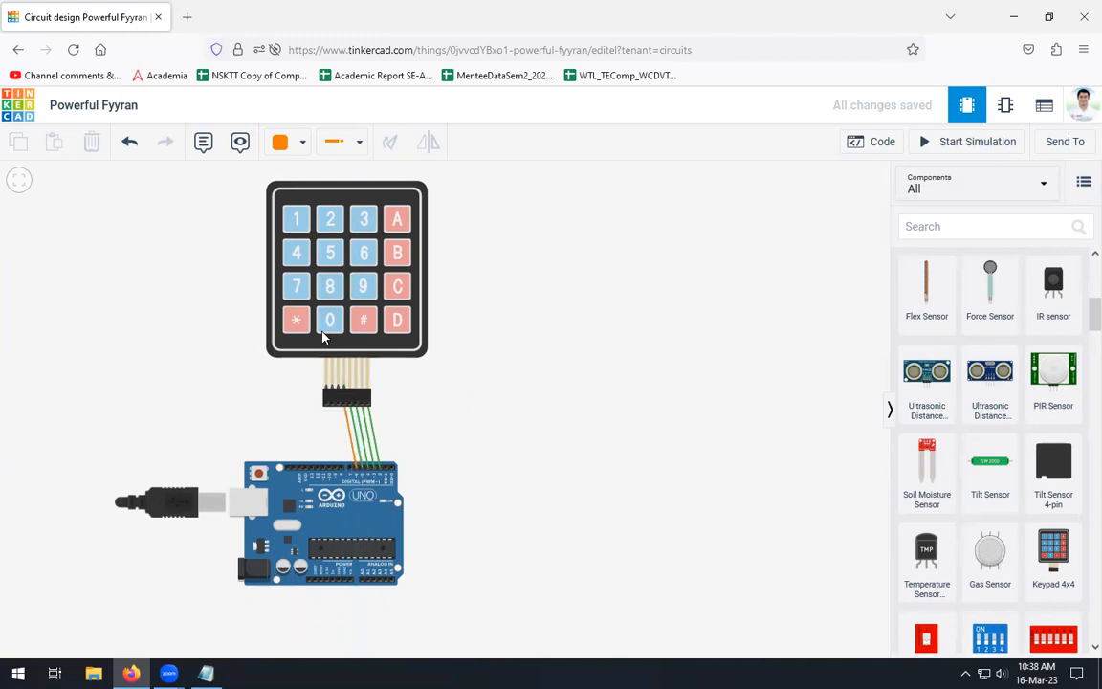
{"action": "mouse_move", "coordinate": [337, 406]}
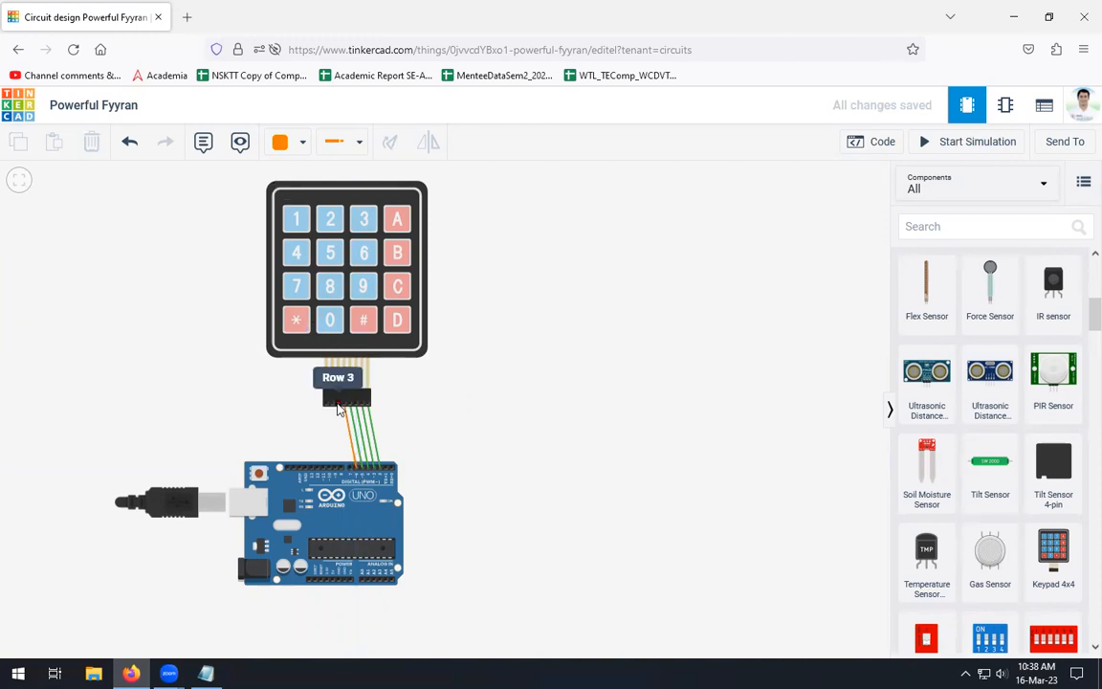
{"action": "mouse_move", "coordinate": [352, 469]}
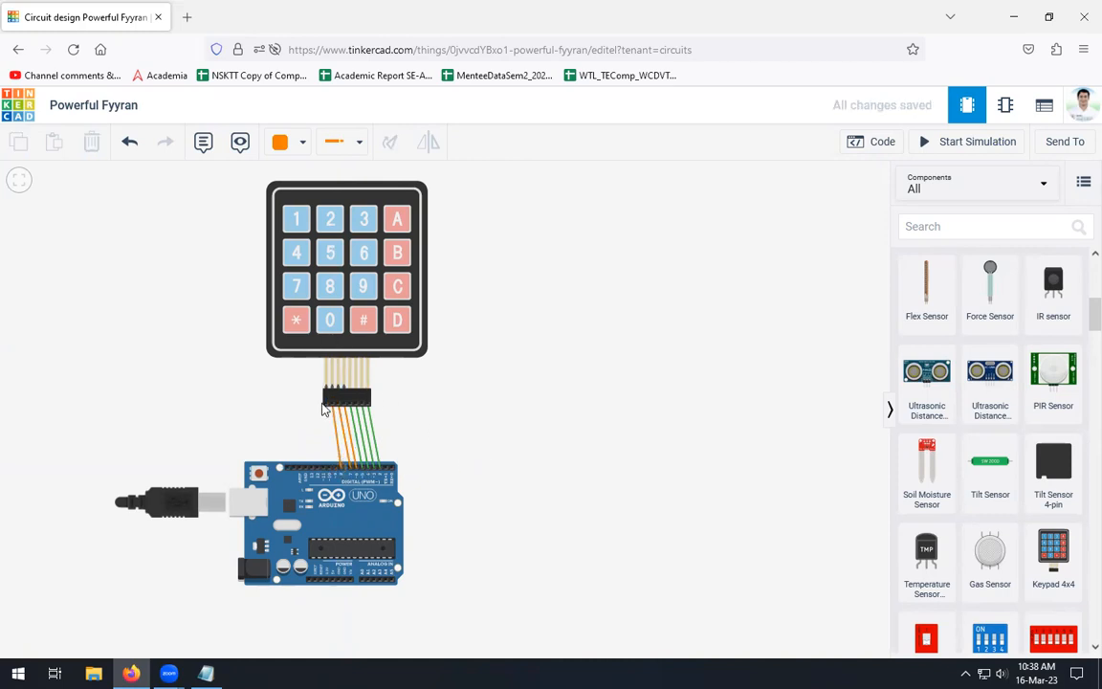
{"action": "mouse_move", "coordinate": [337, 471]}
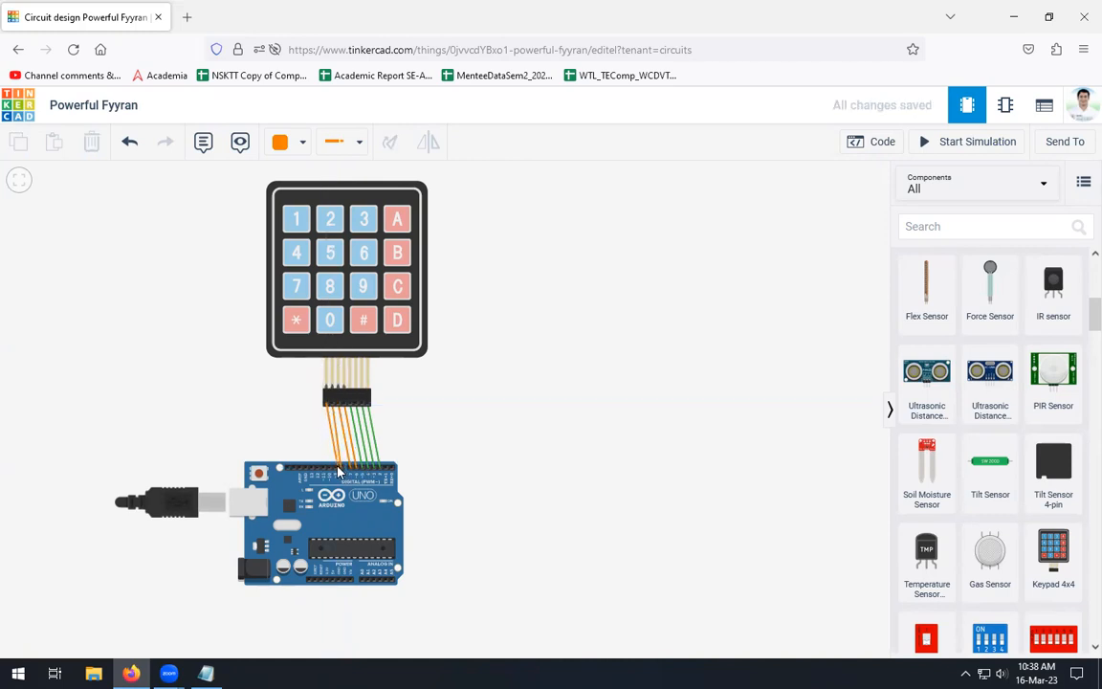
{"action": "mouse_move", "coordinate": [502, 460]}
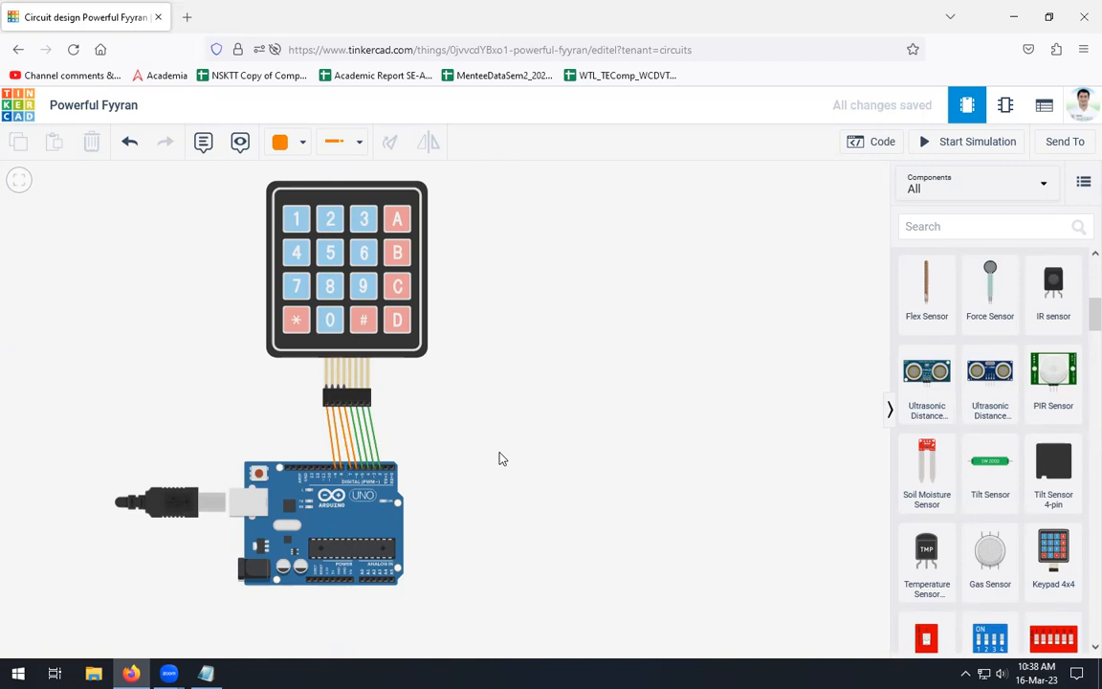
{"action": "mouse_move", "coordinate": [564, 375]}
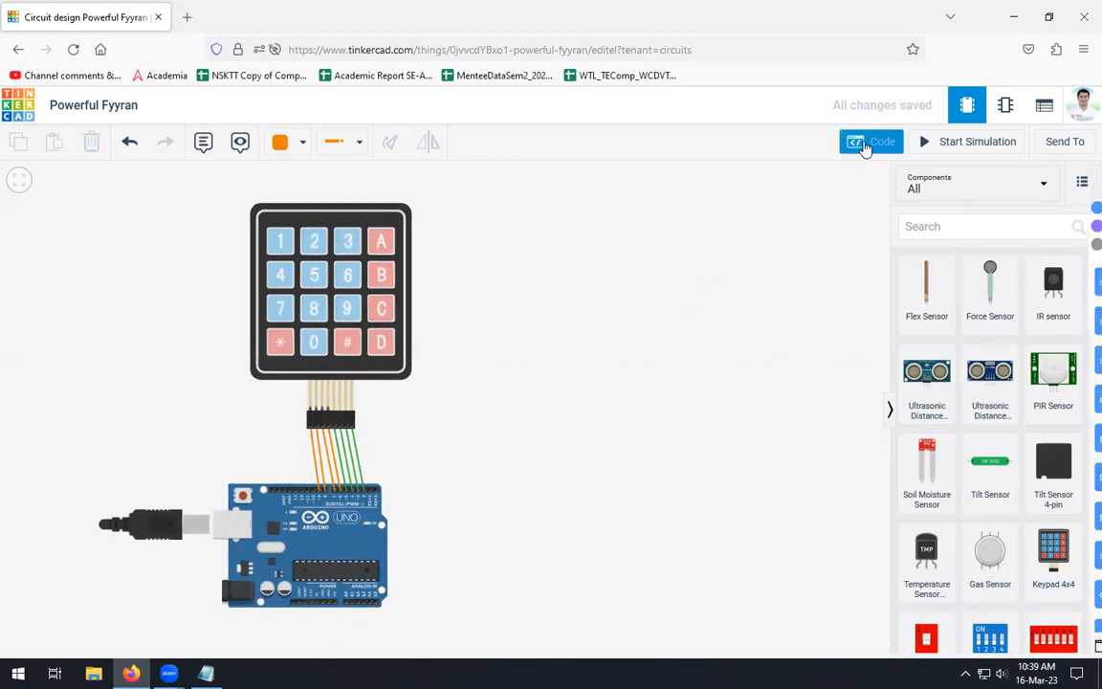
Switch the Arduino code editor to Text mode, confirming Continue, and switch to Notepad
{"action": "left_click", "coordinate": [869, 141]}
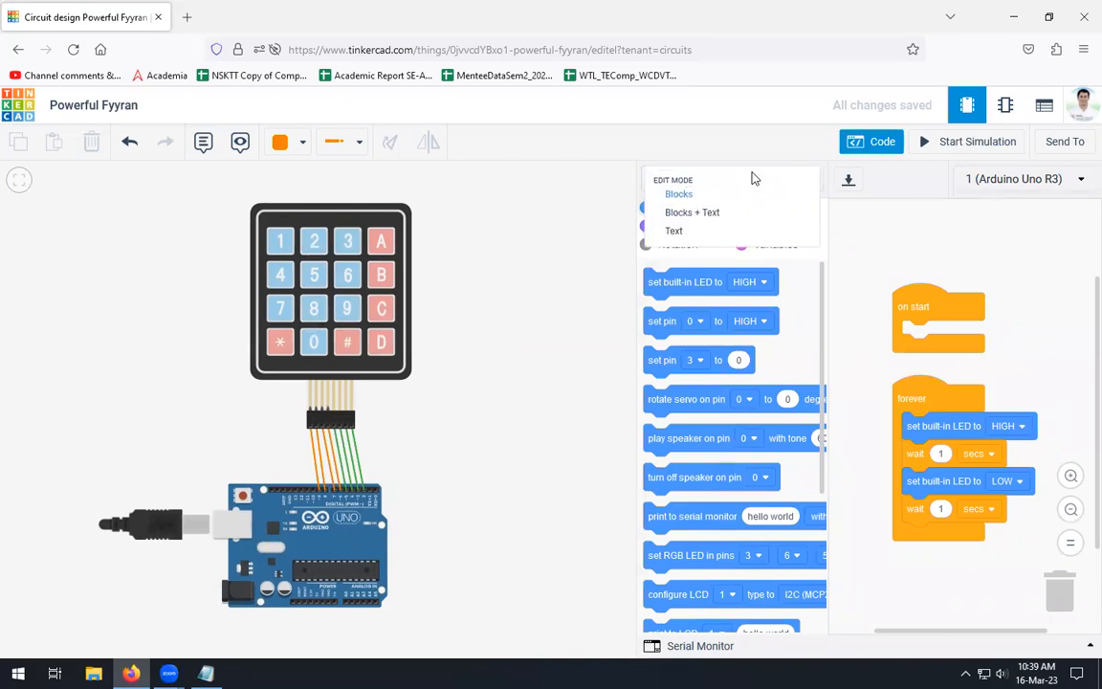
{"action": "left_click", "coordinate": [674, 229]}
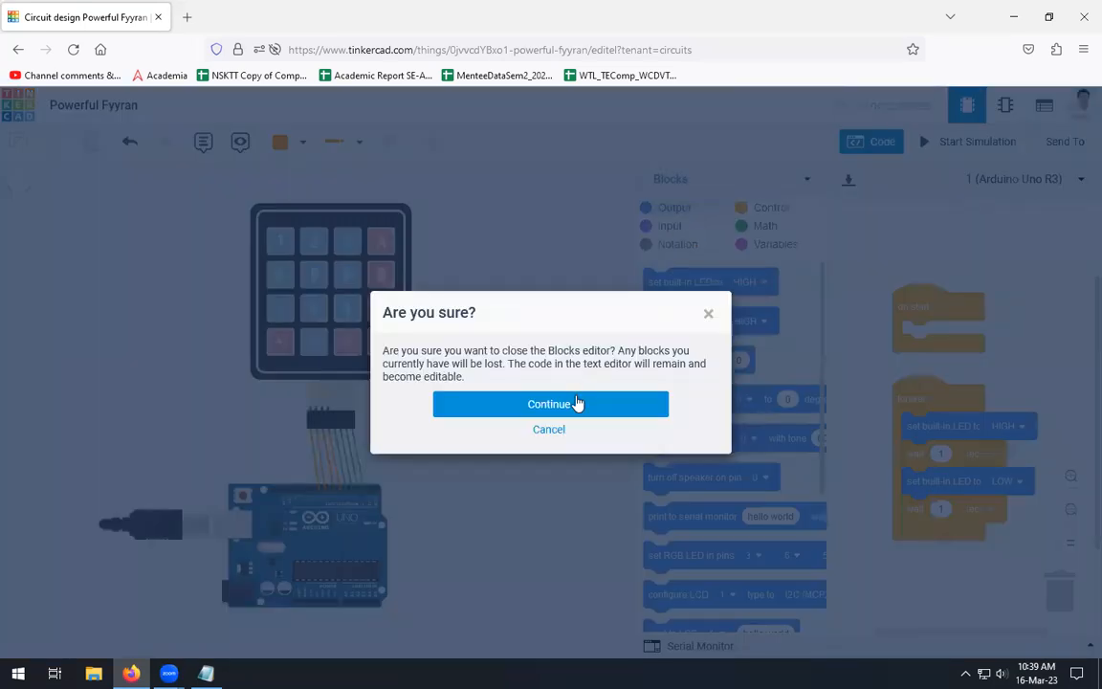
{"action": "left_click", "coordinate": [549, 404]}
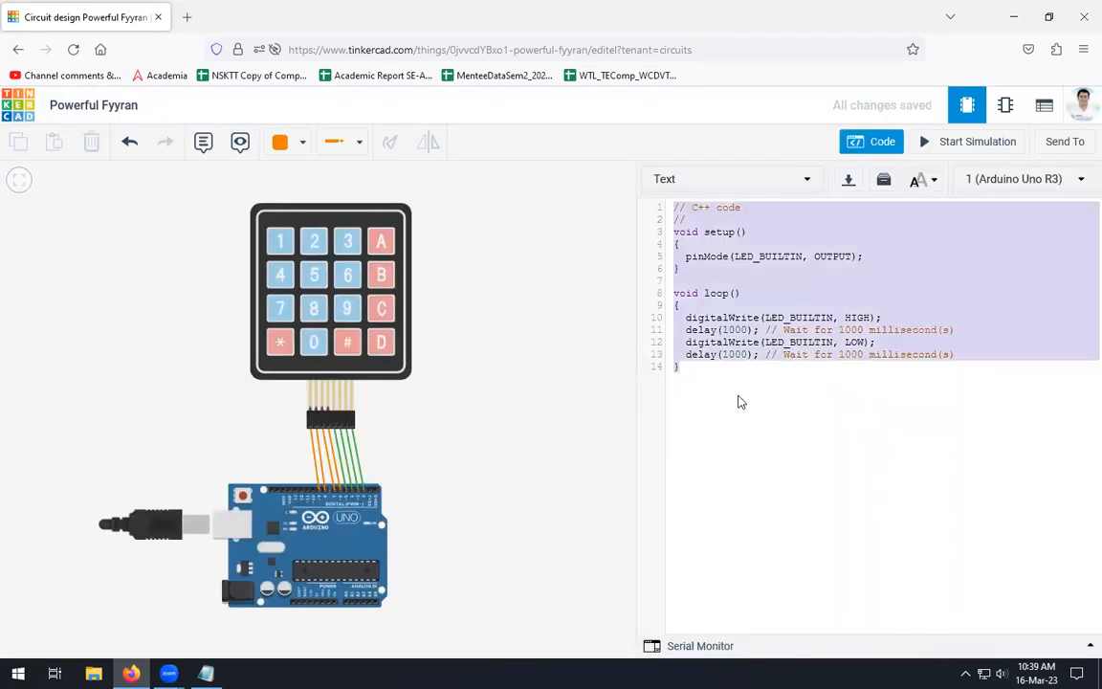
{"action": "key", "text": "alt+tab"}
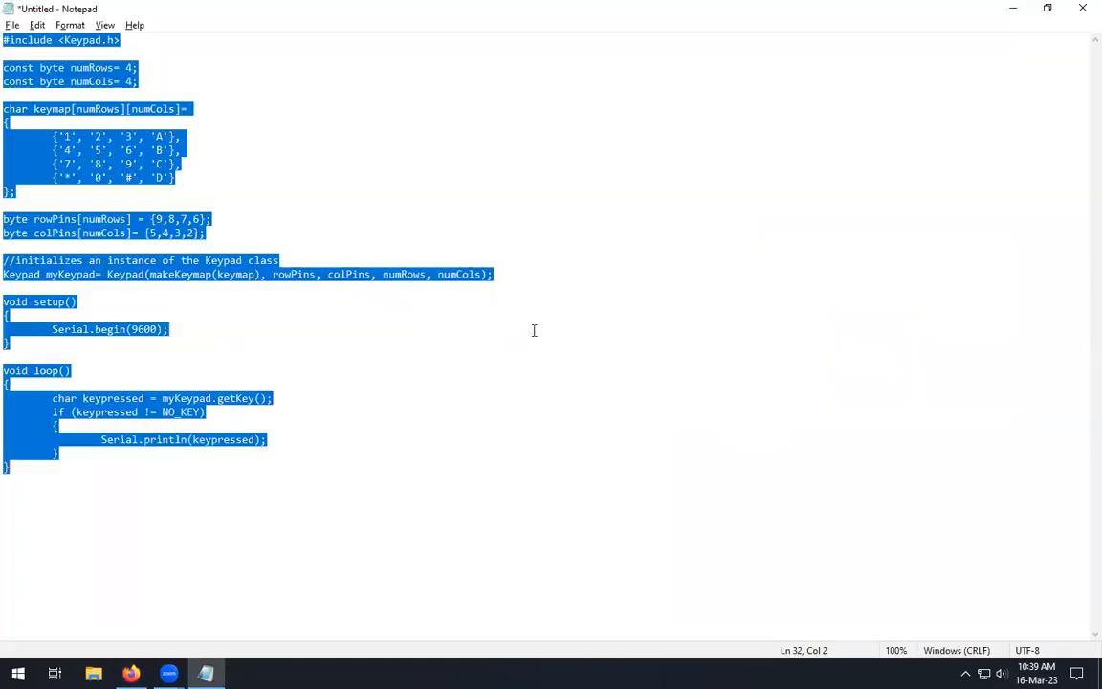
Select and copy the complete keypad sketch in Notepad
{"action": "left_click", "coordinate": [131, 674]}
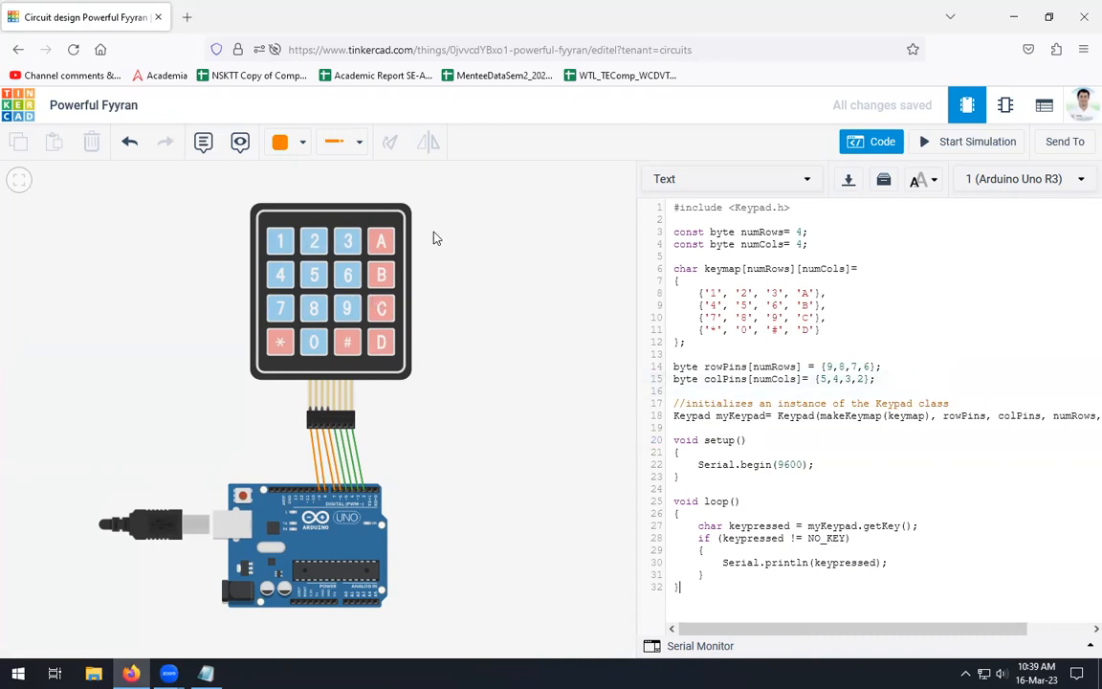
{"action": "mouse_move", "coordinate": [425, 506]}
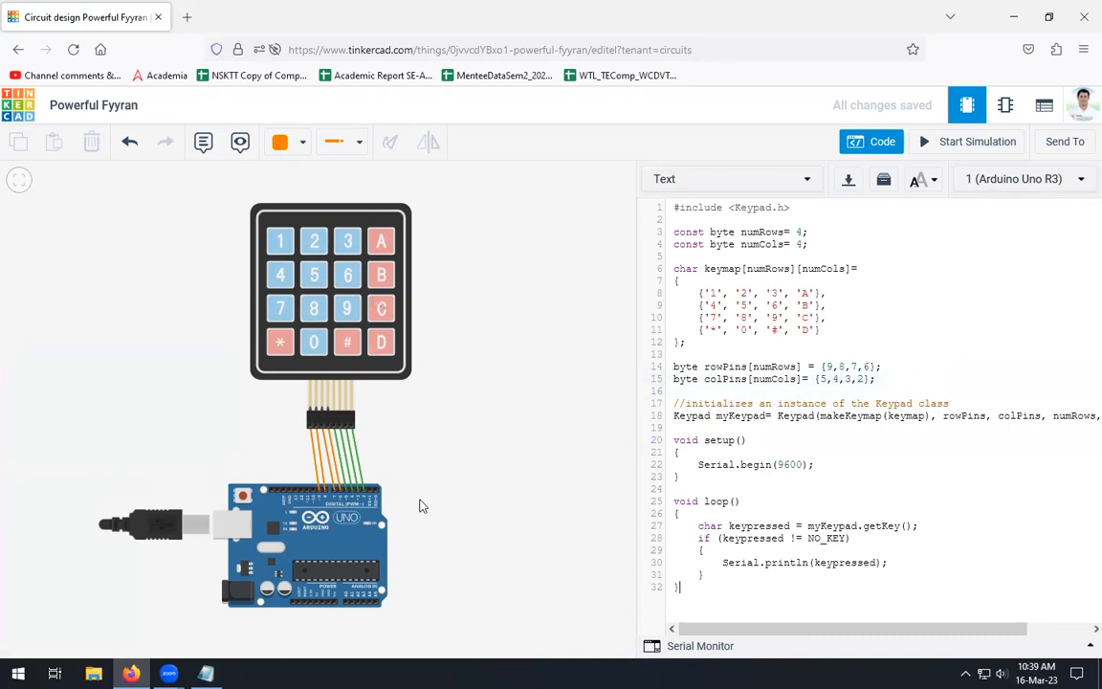
{"action": "mouse_move", "coordinate": [978, 142]}
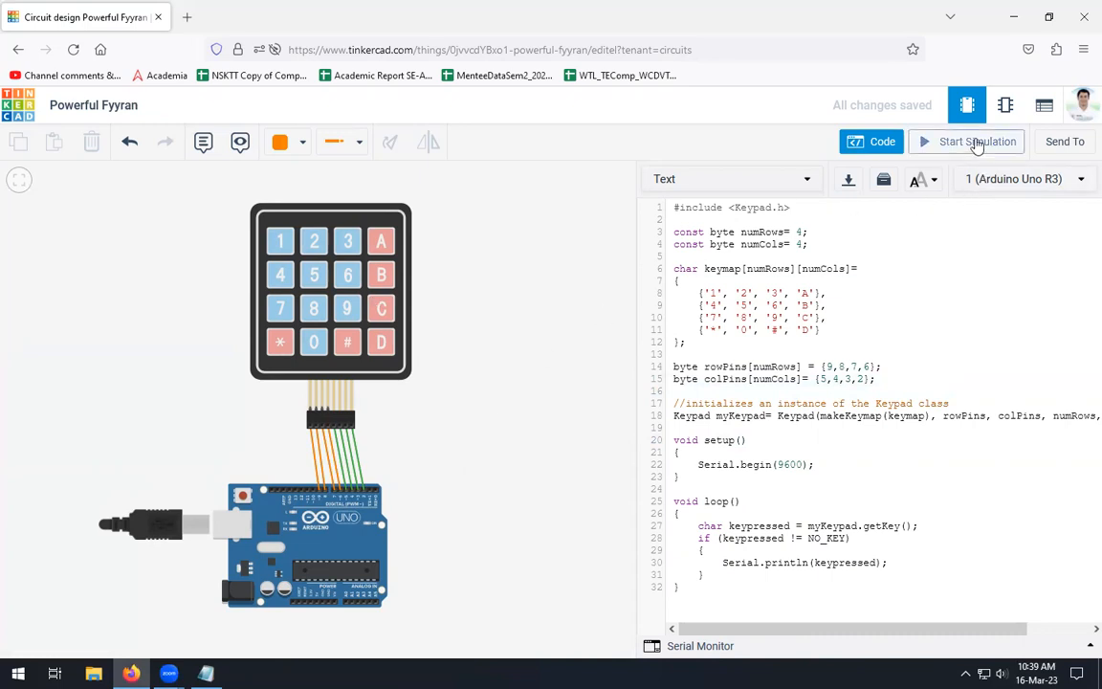
Start the simulation of the pasted keypad sketch and dismiss the debugger tip
{"action": "left_click", "coordinate": [978, 142]}
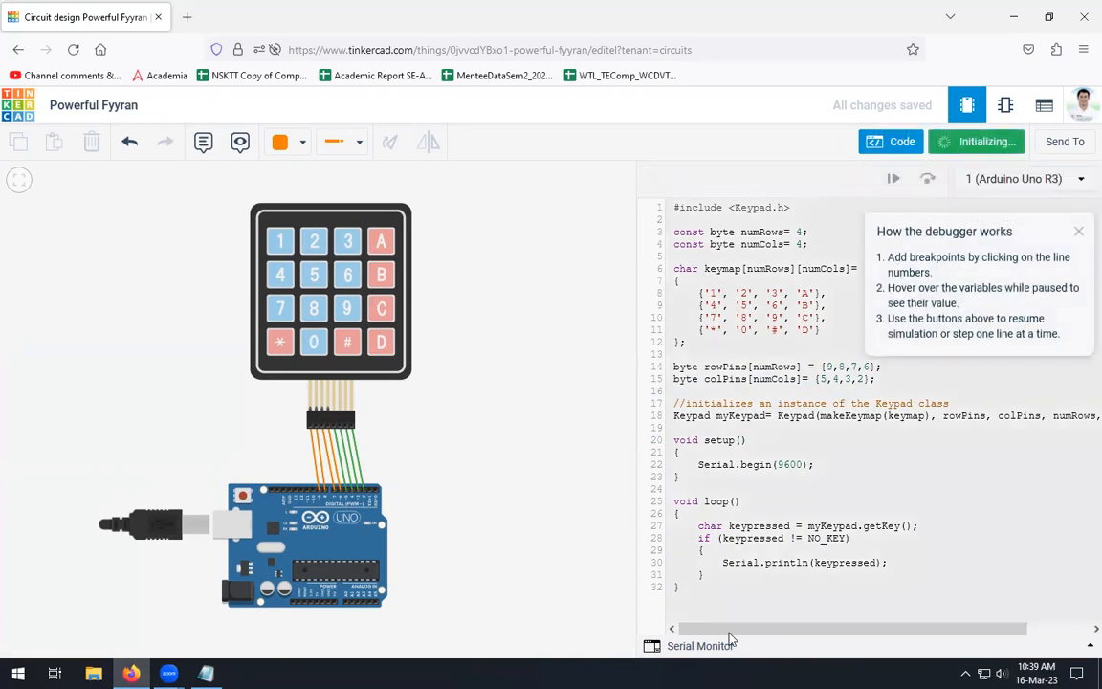
{"action": "mouse_move", "coordinate": [1037, 201]}
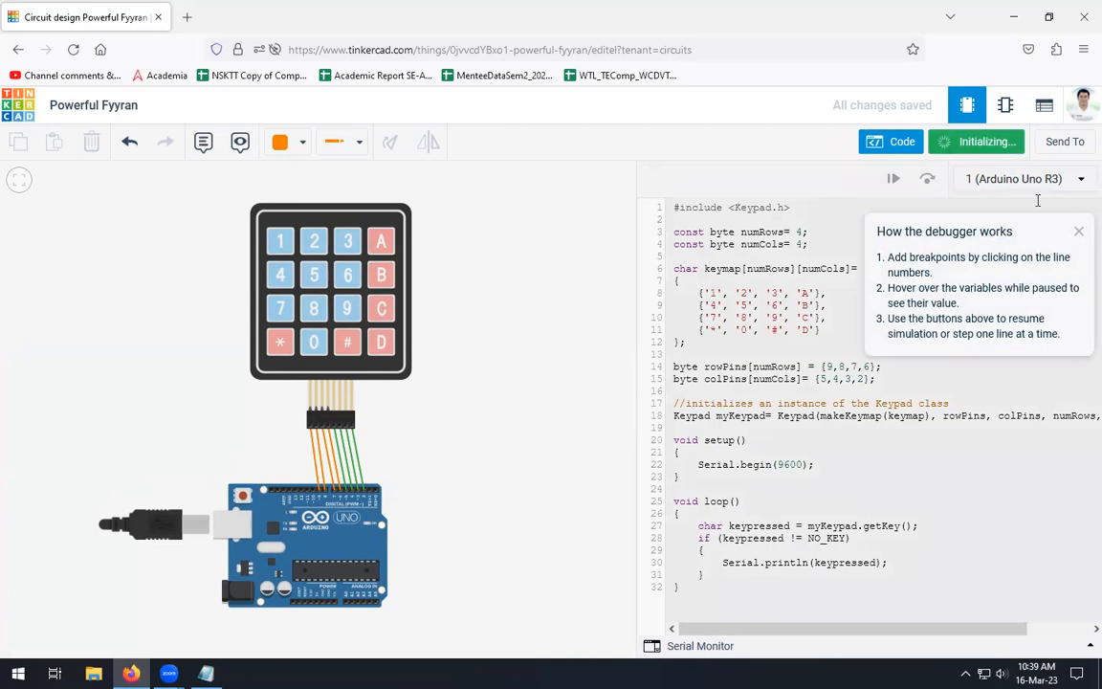
{"action": "left_click", "coordinate": [976, 141]}
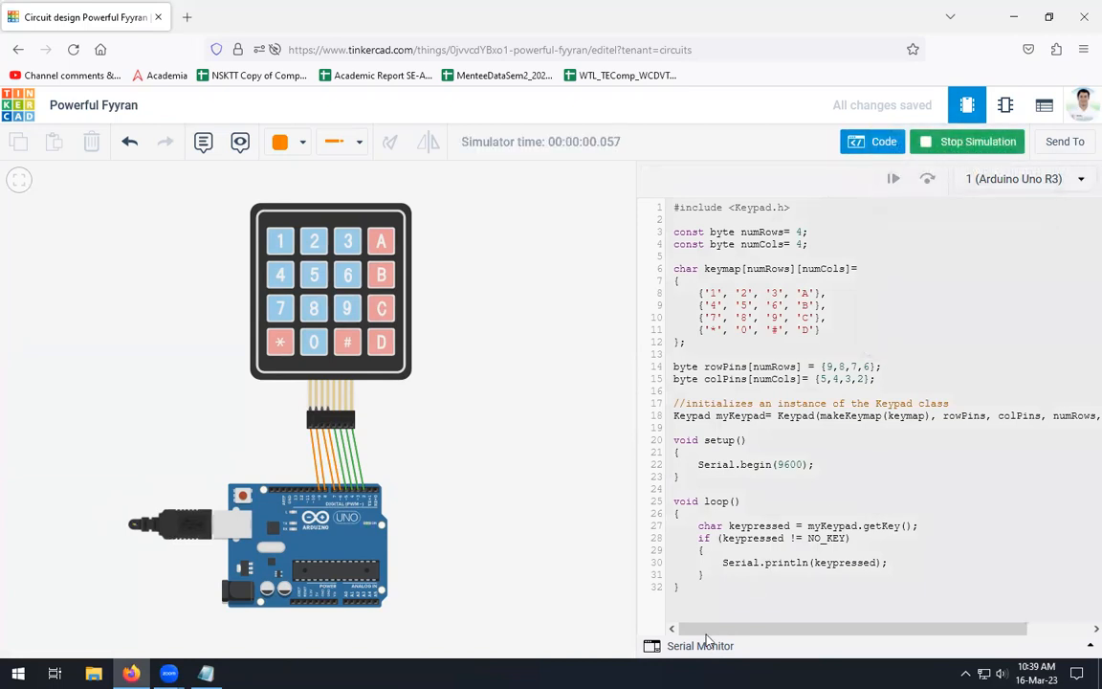
Show the serial monitor and press keypad keys (1, 0 and others) so they print there
{"action": "left_click", "coordinate": [701, 645]}
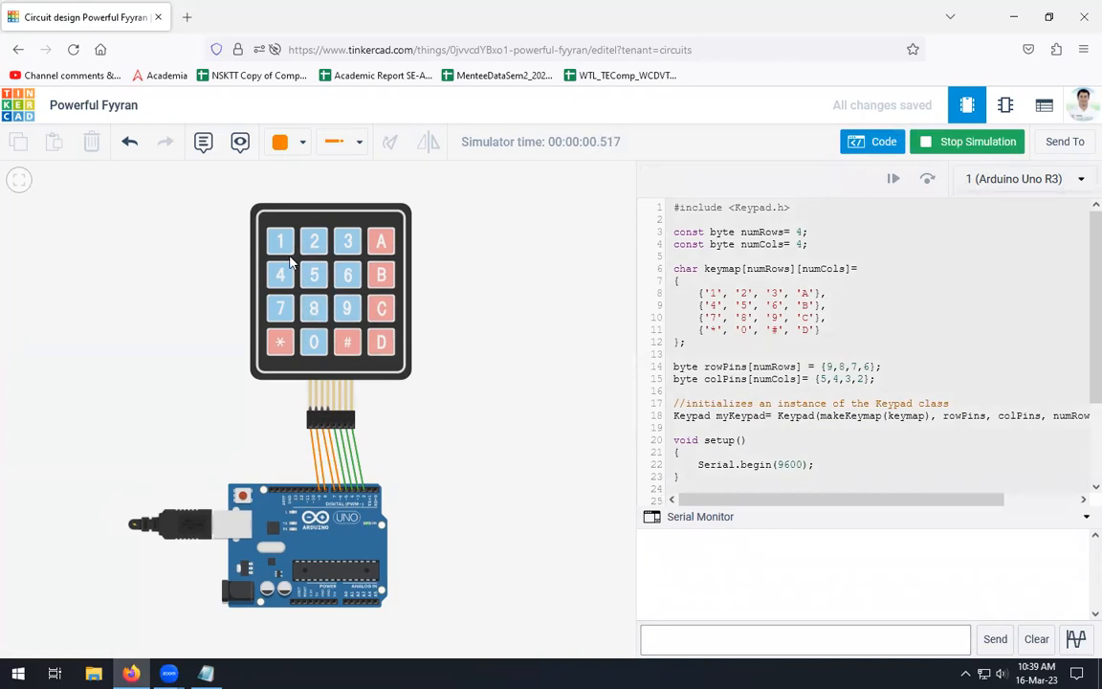
{"action": "mouse_move", "coordinate": [525, 490]}
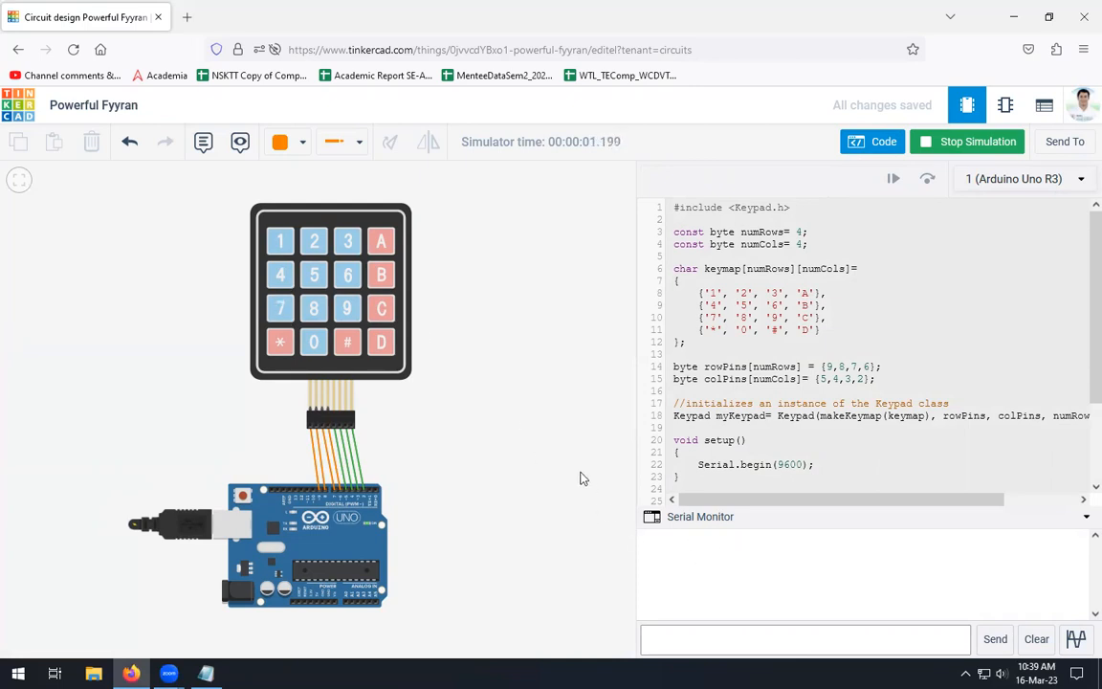
{"action": "left_click", "coordinate": [279, 241]}
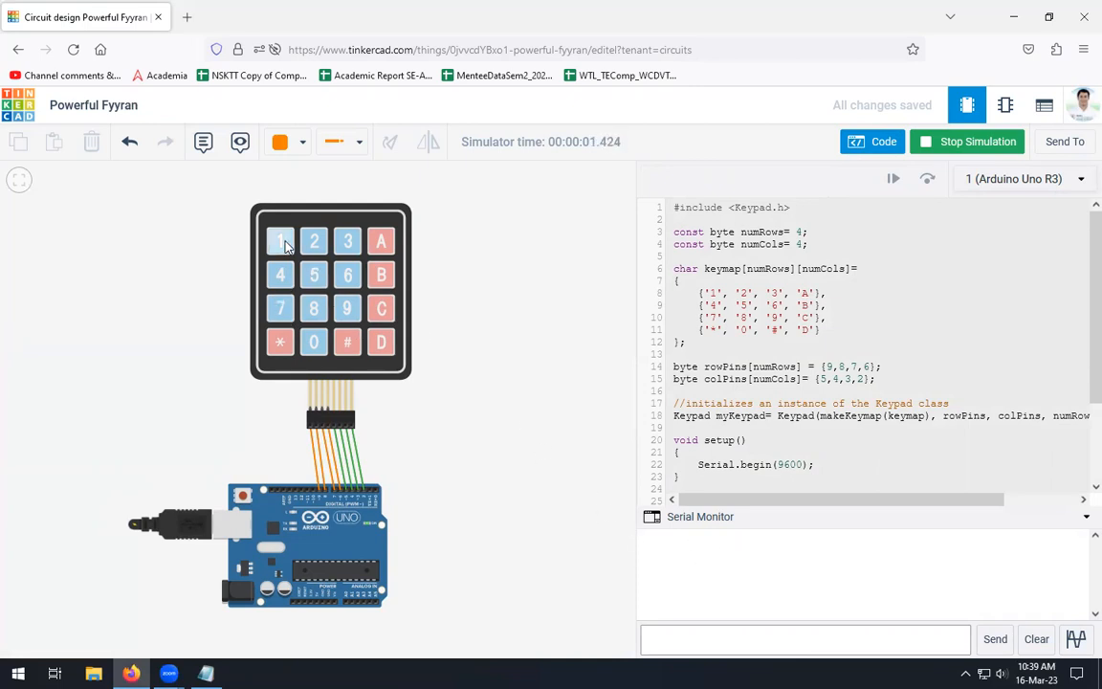
{"action": "left_click", "coordinate": [280, 242]}
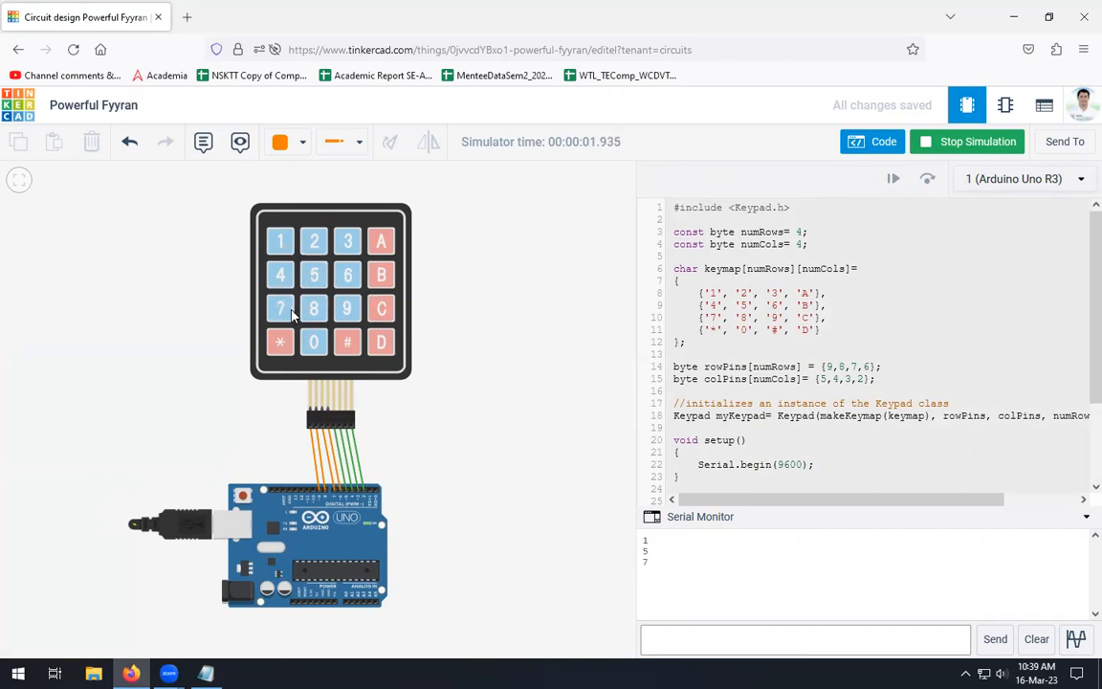
{"action": "left_click", "coordinate": [314, 341]}
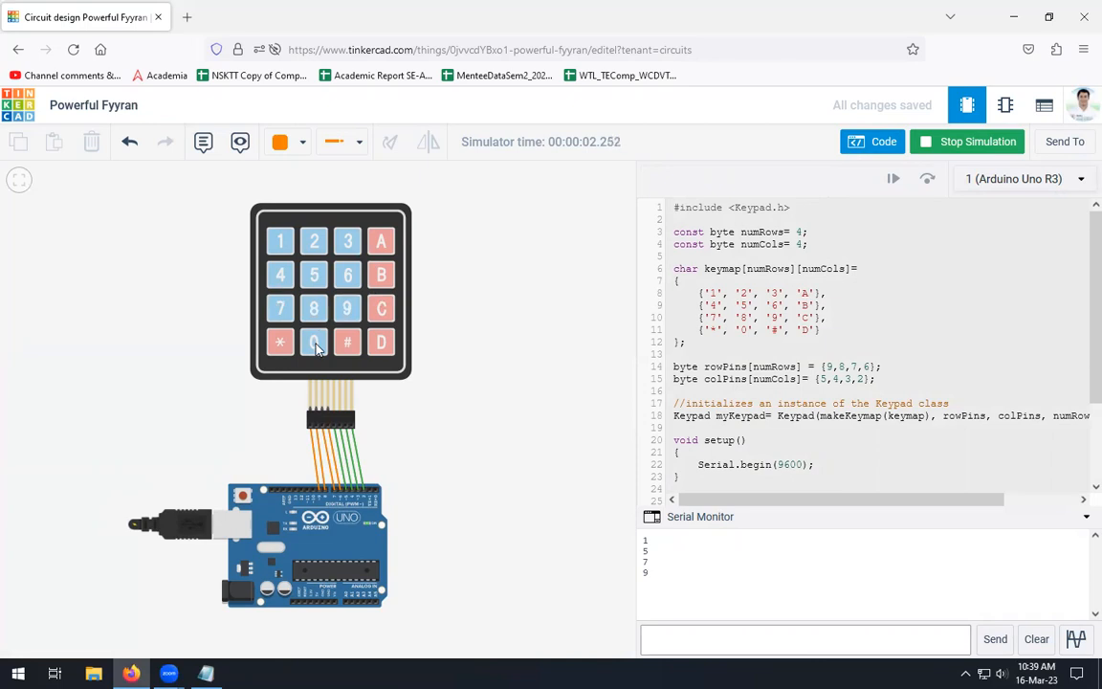
{"action": "left_click", "coordinate": [381, 308]}
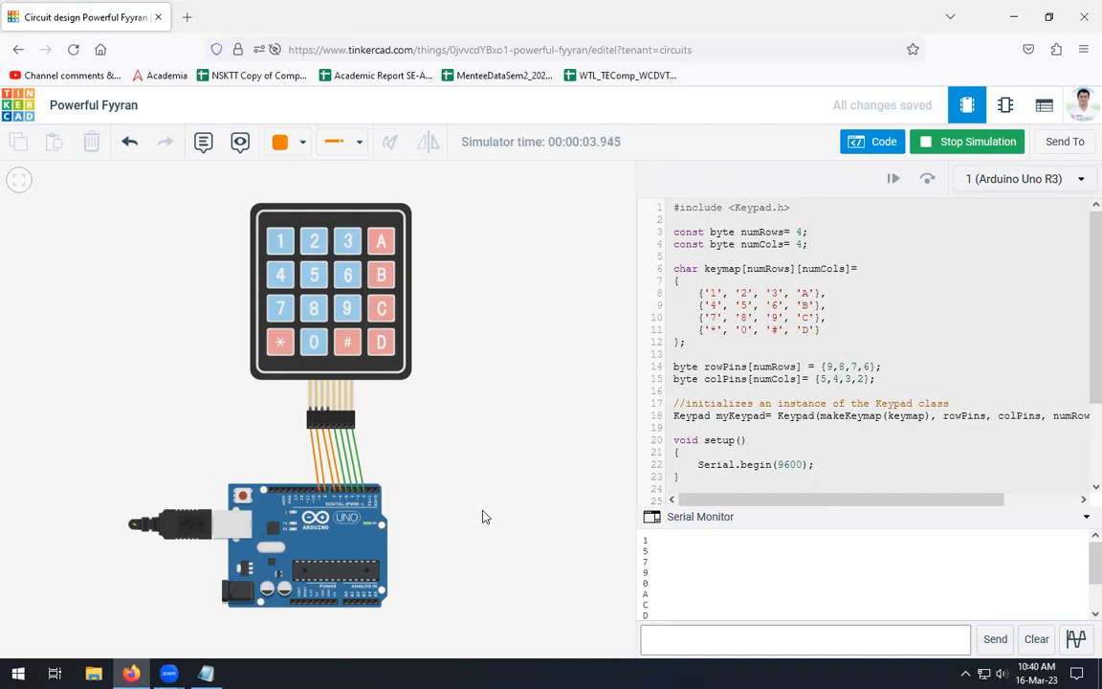
{"action": "mouse_move", "coordinate": [509, 484]}
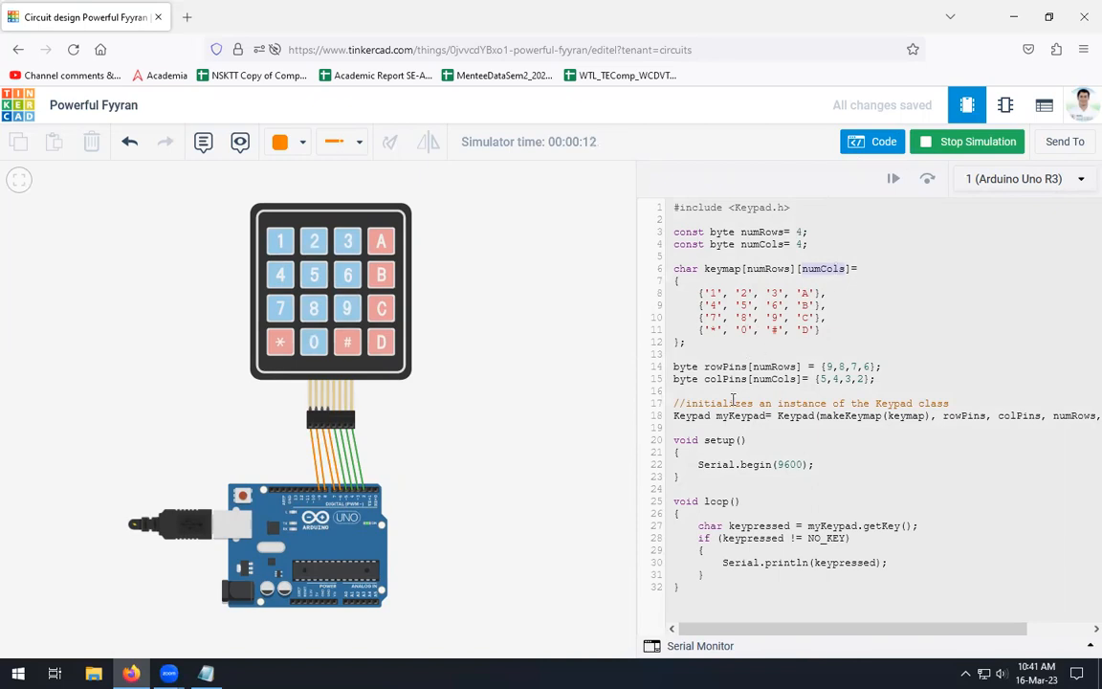
{"action": "mouse_move", "coordinate": [379, 509]}
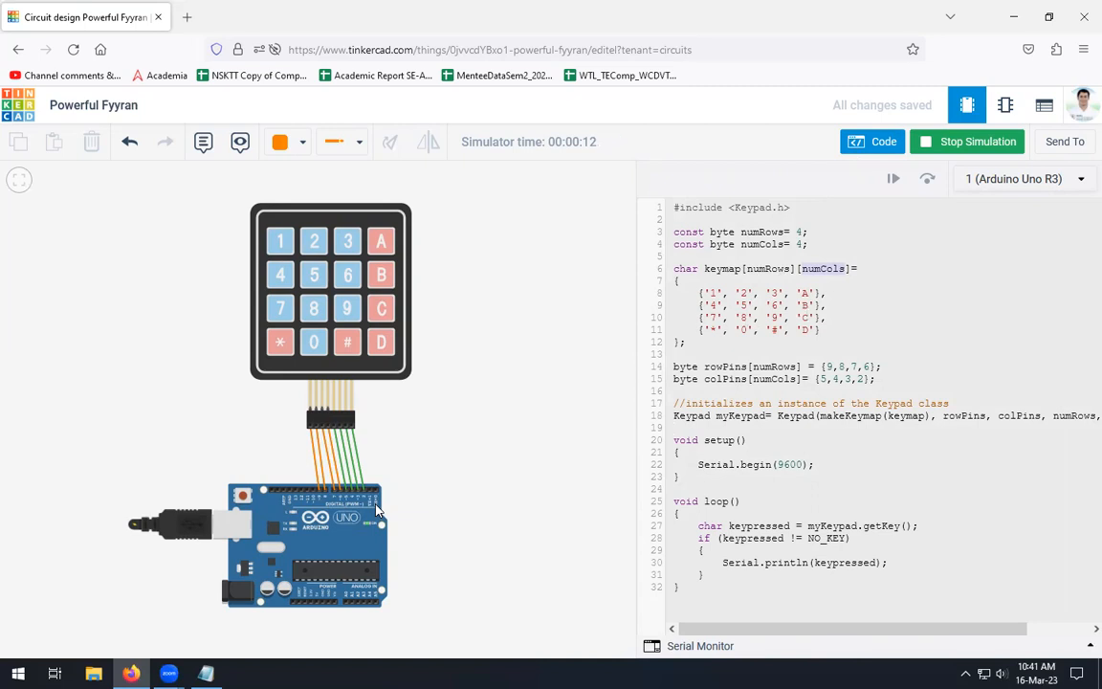
{"action": "mouse_move", "coordinate": [391, 454]}
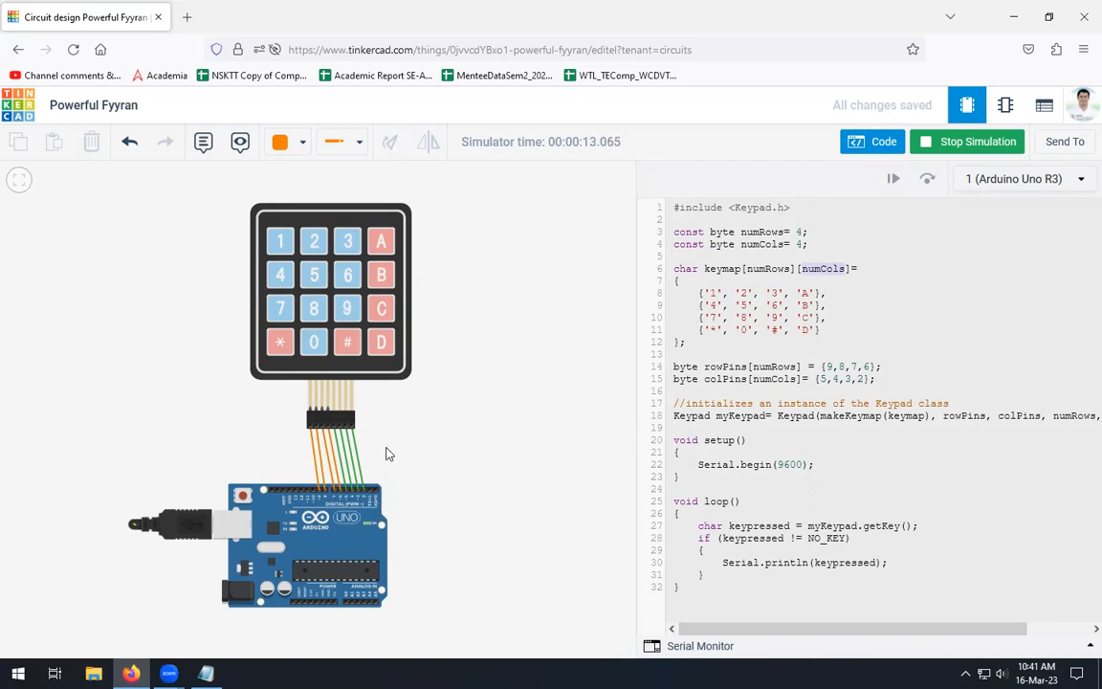
{"action": "mouse_move", "coordinate": [317, 430]}
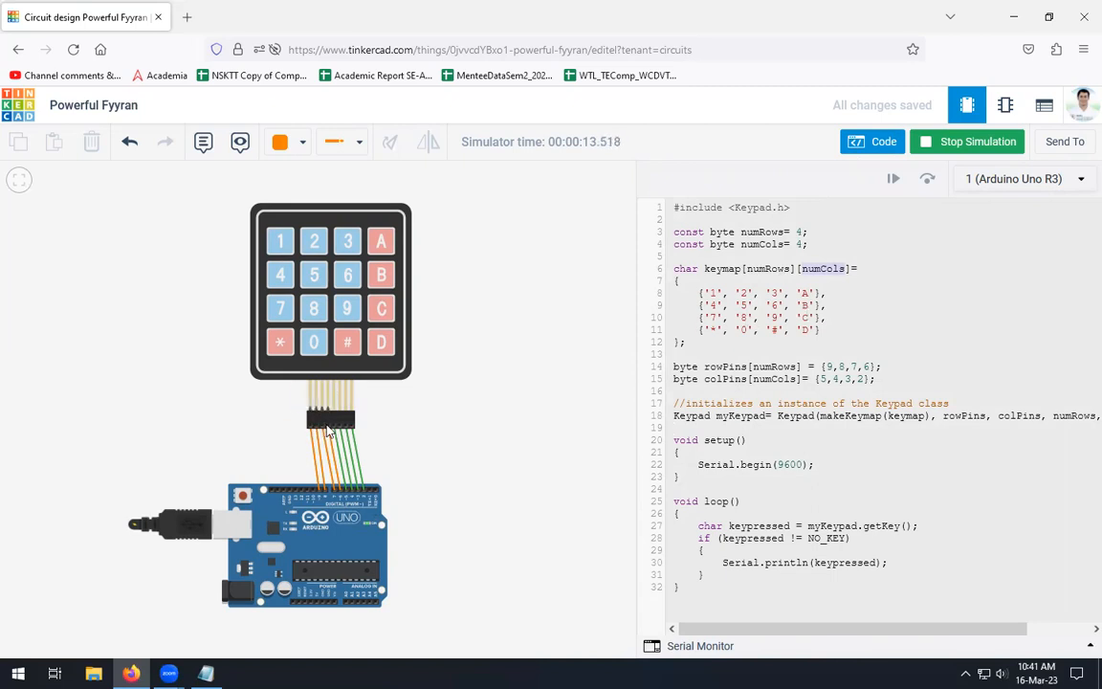
{"action": "mouse_move", "coordinate": [317, 498]}
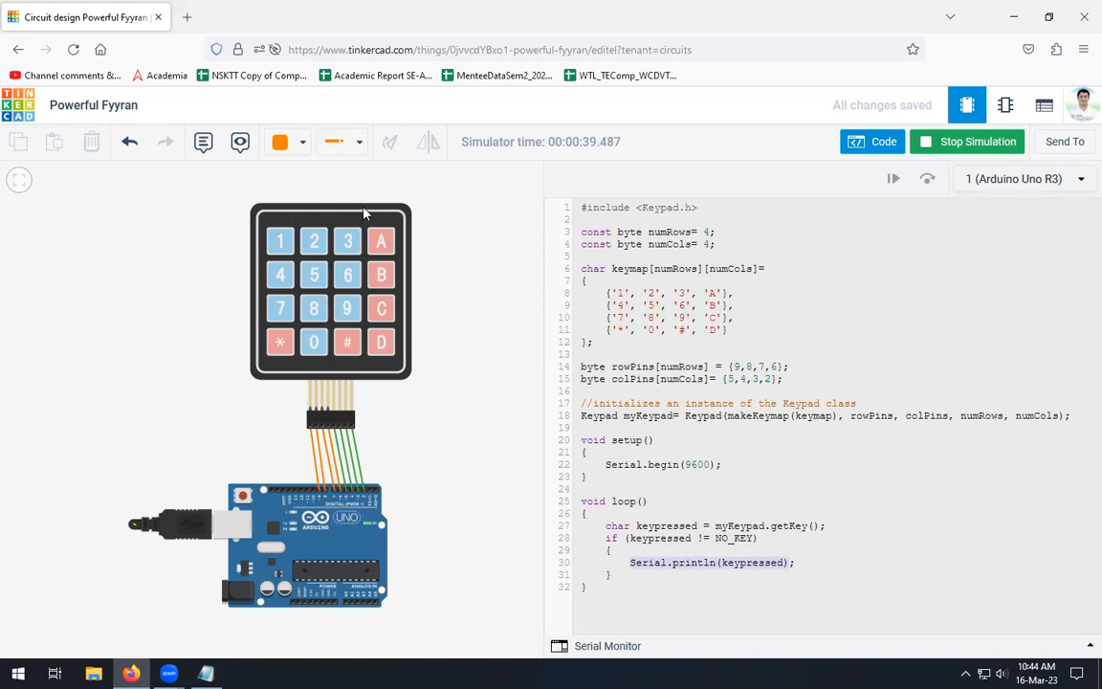
{"action": "mouse_move", "coordinate": [327, 455]}
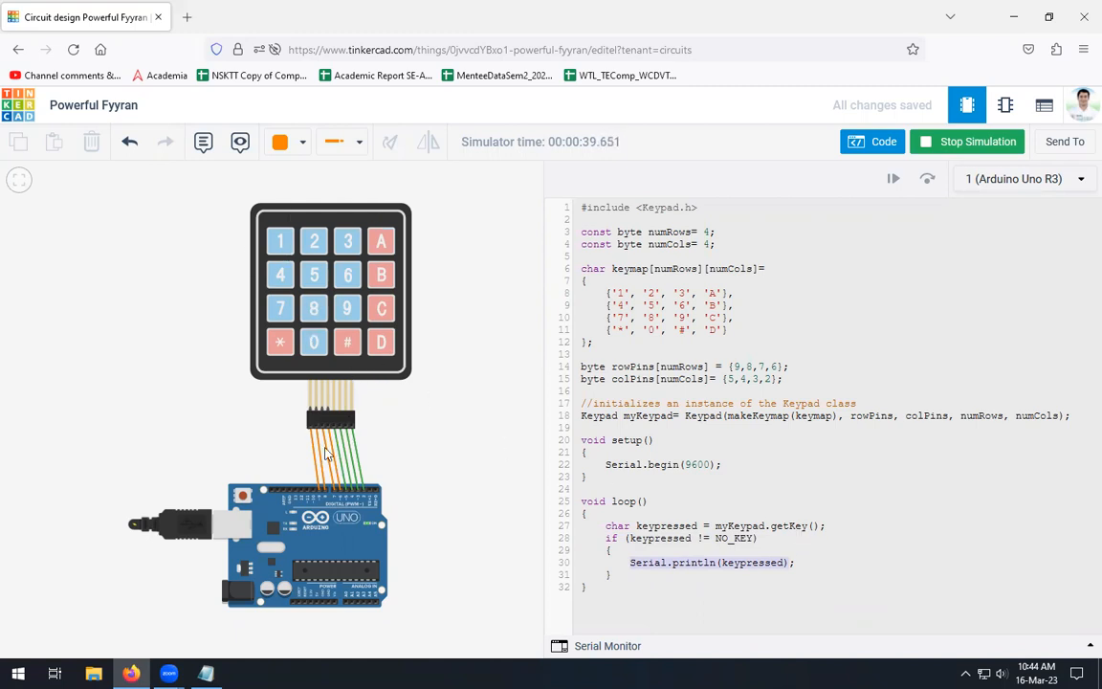
{"action": "mouse_move", "coordinate": [379, 469]}
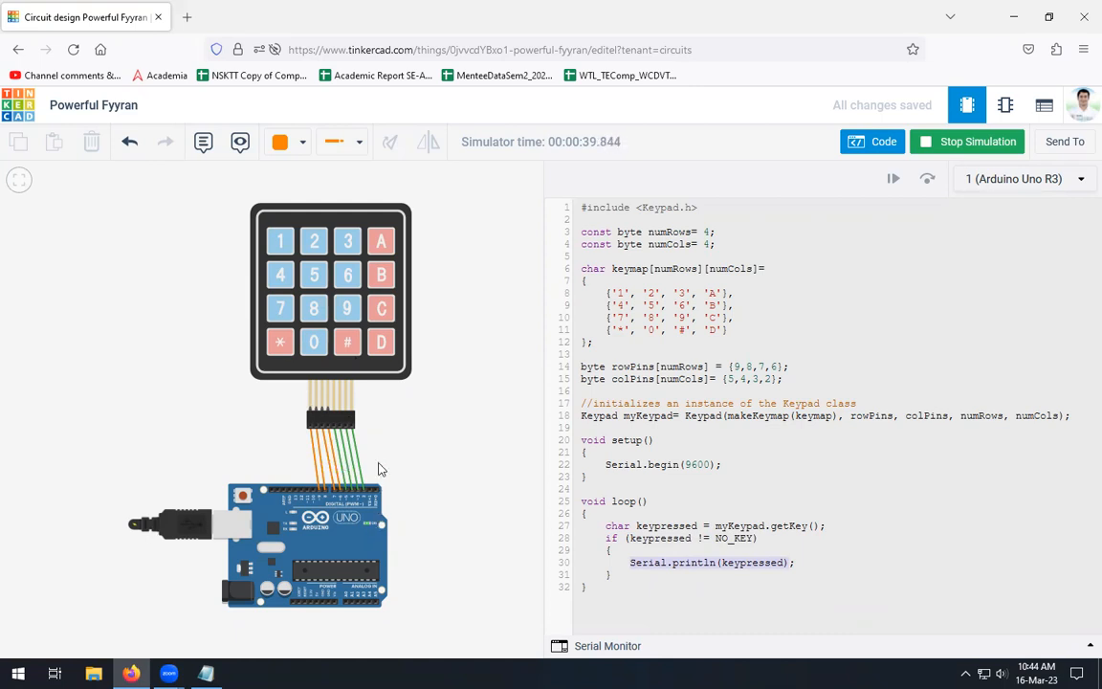
{"action": "mouse_move", "coordinate": [444, 440]}
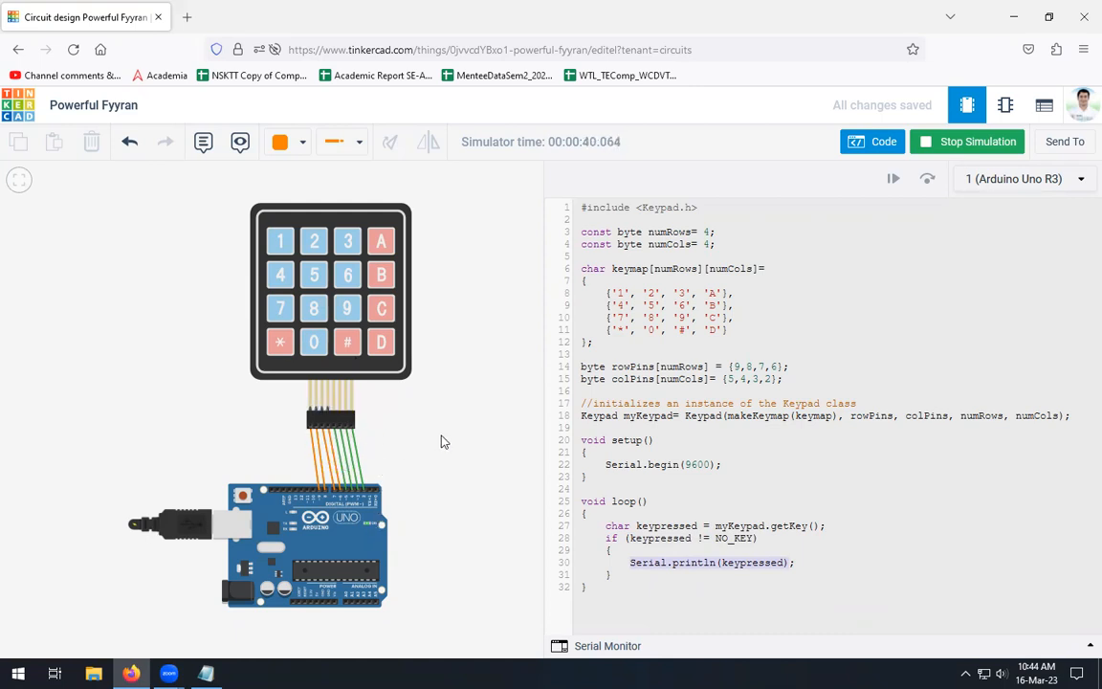
{"action": "mouse_move", "coordinate": [383, 459]}
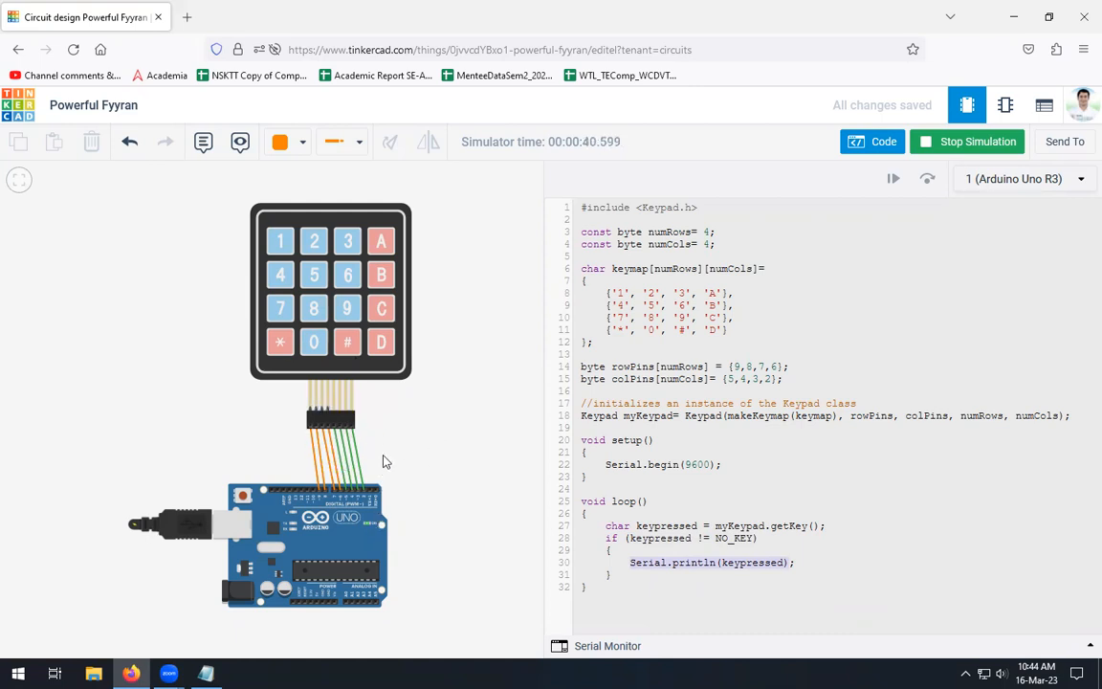
{"action": "mouse_move", "coordinate": [509, 643]}
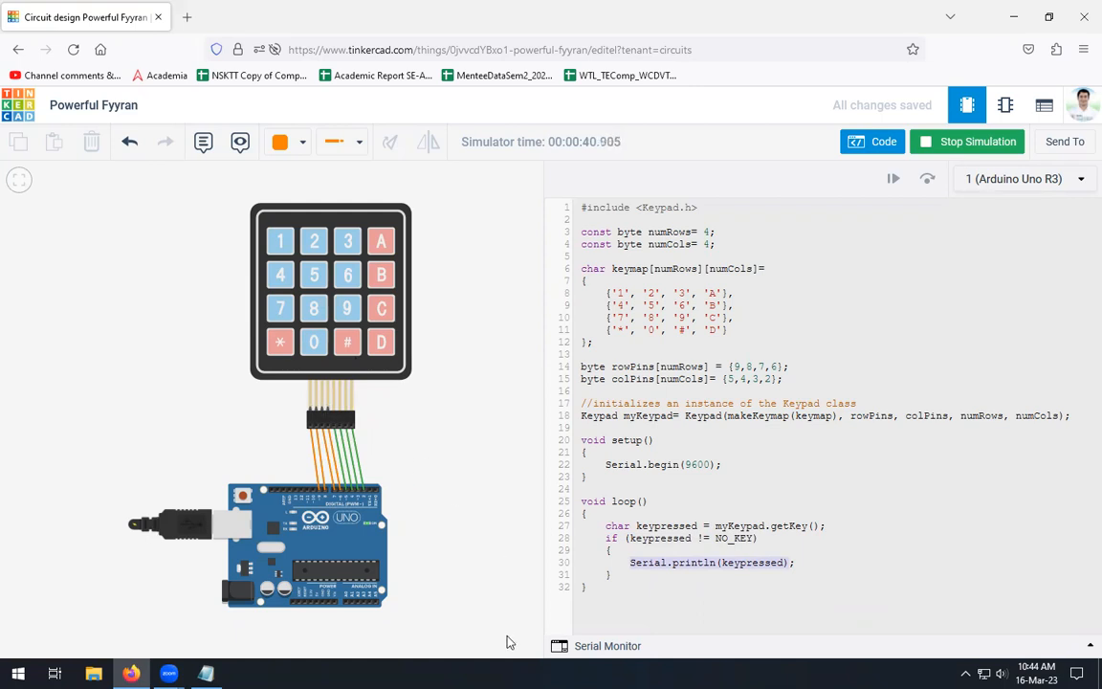